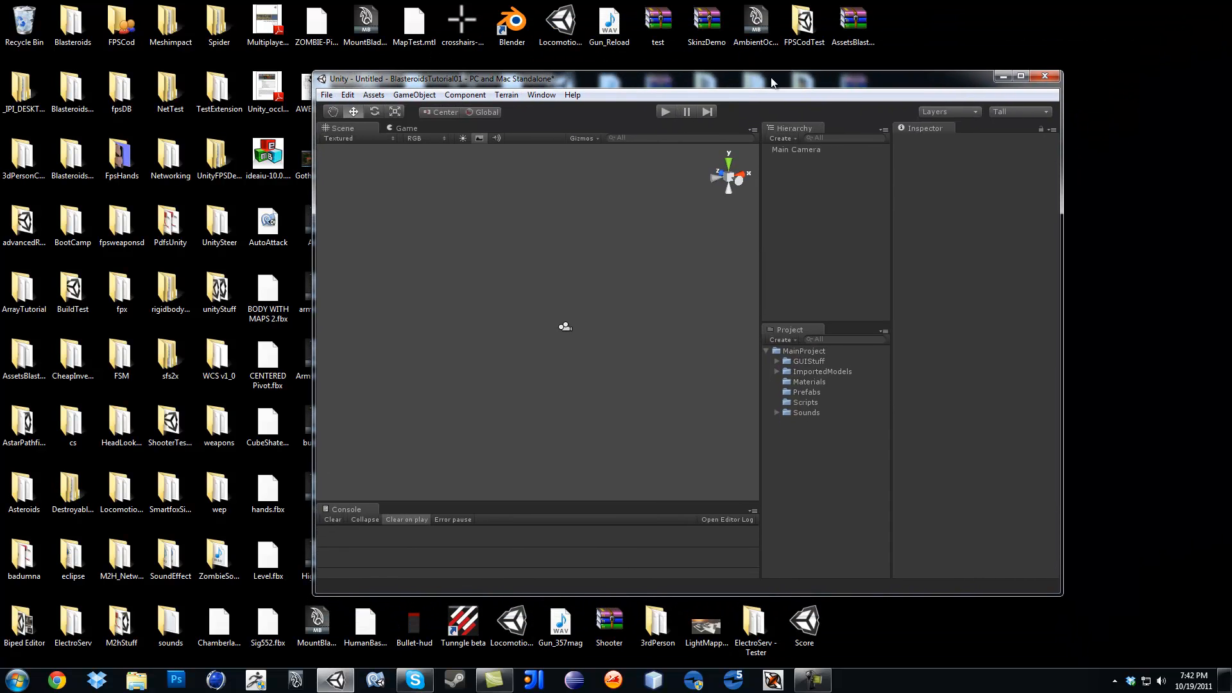
Step: Maximize the editor window and select the MainProject assets folder
left_click(1020, 76)
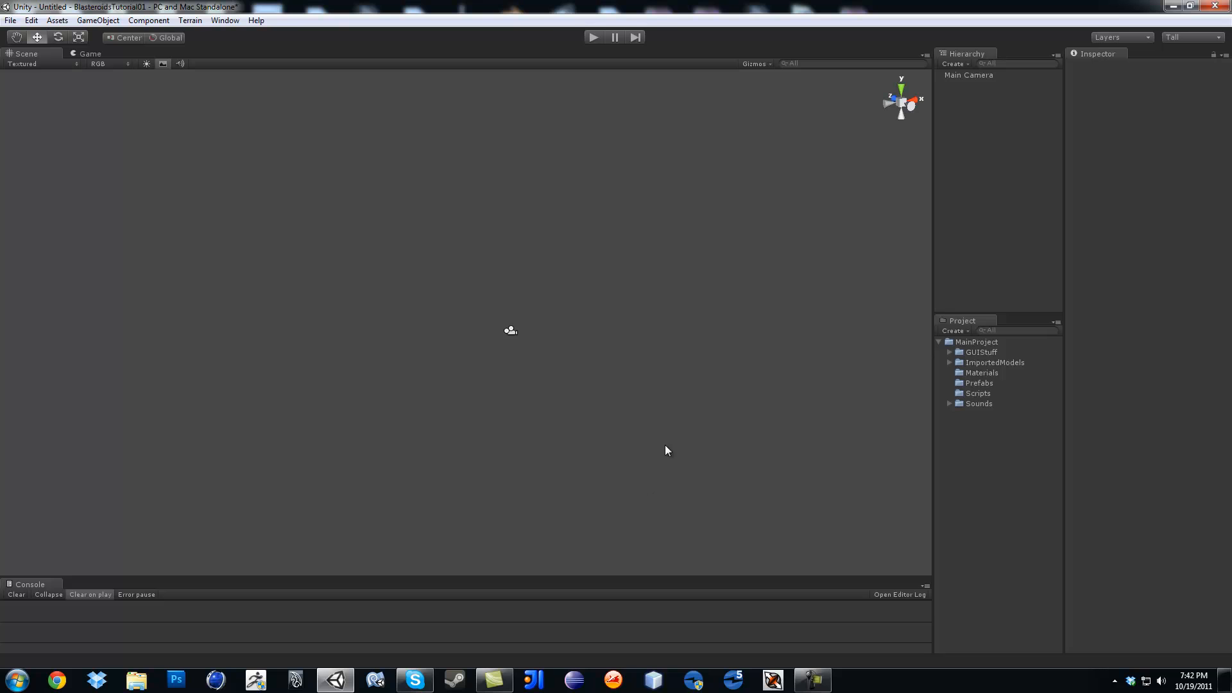
mouse_move(955, 373)
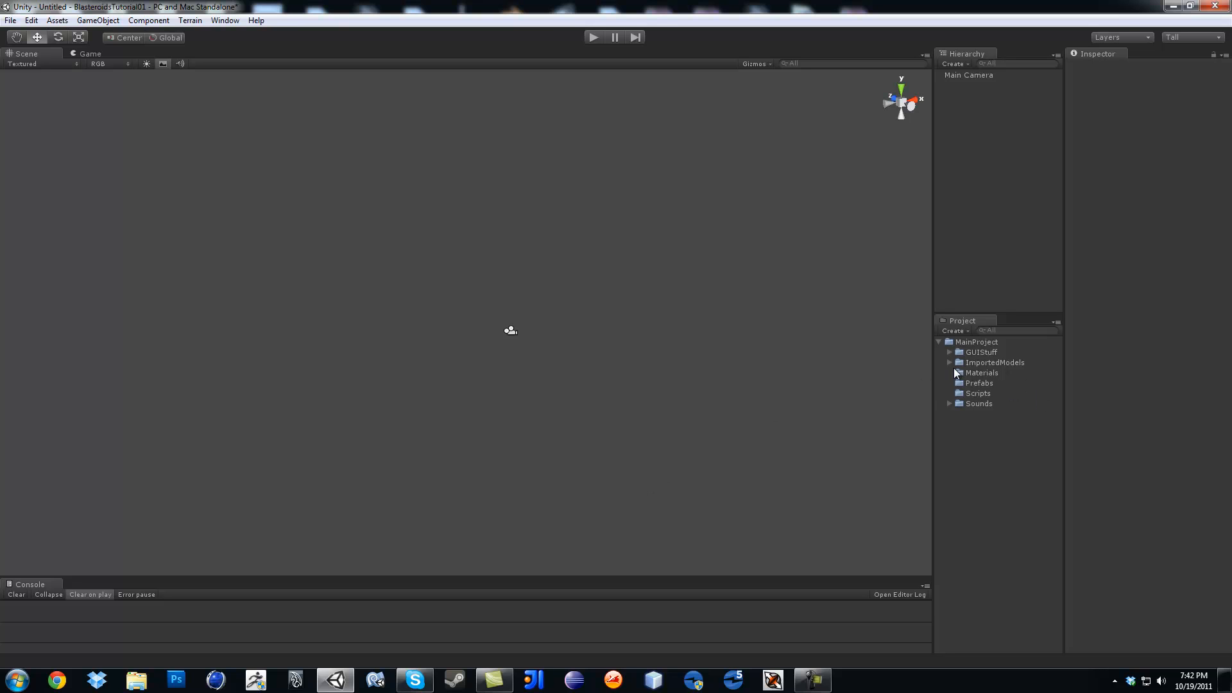
left_click(976, 341)
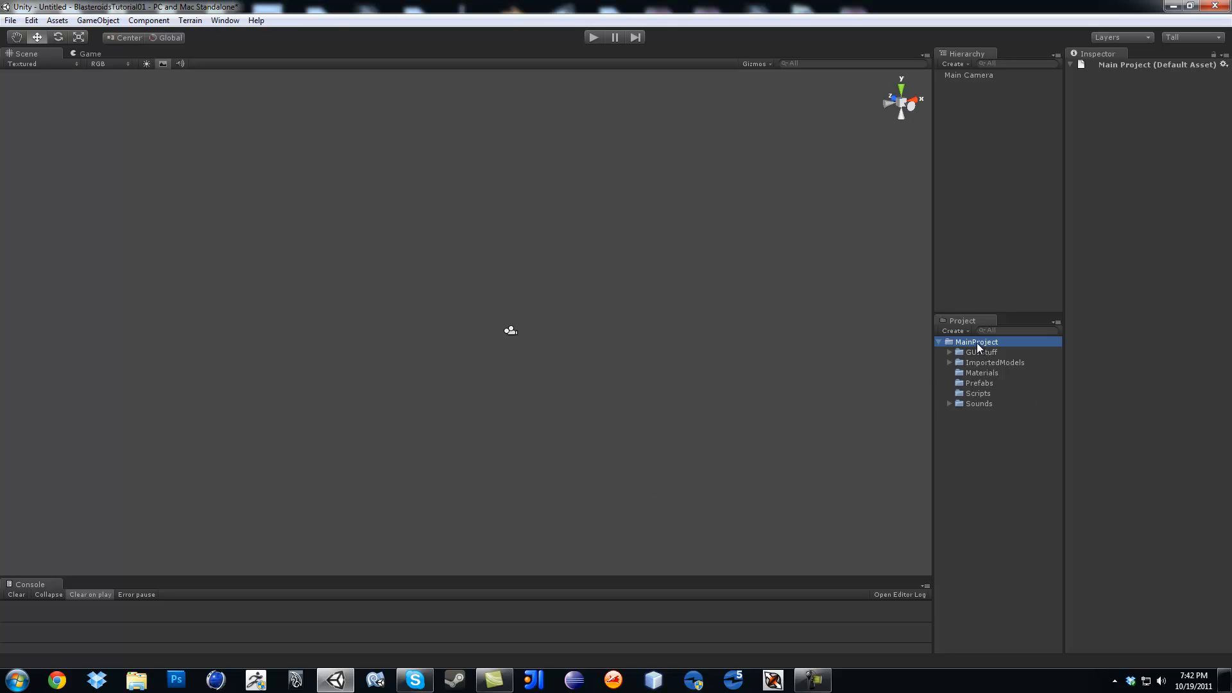
Step: Create a new folder named Scenes inside MainProject via its context menu
right_click(976, 341)
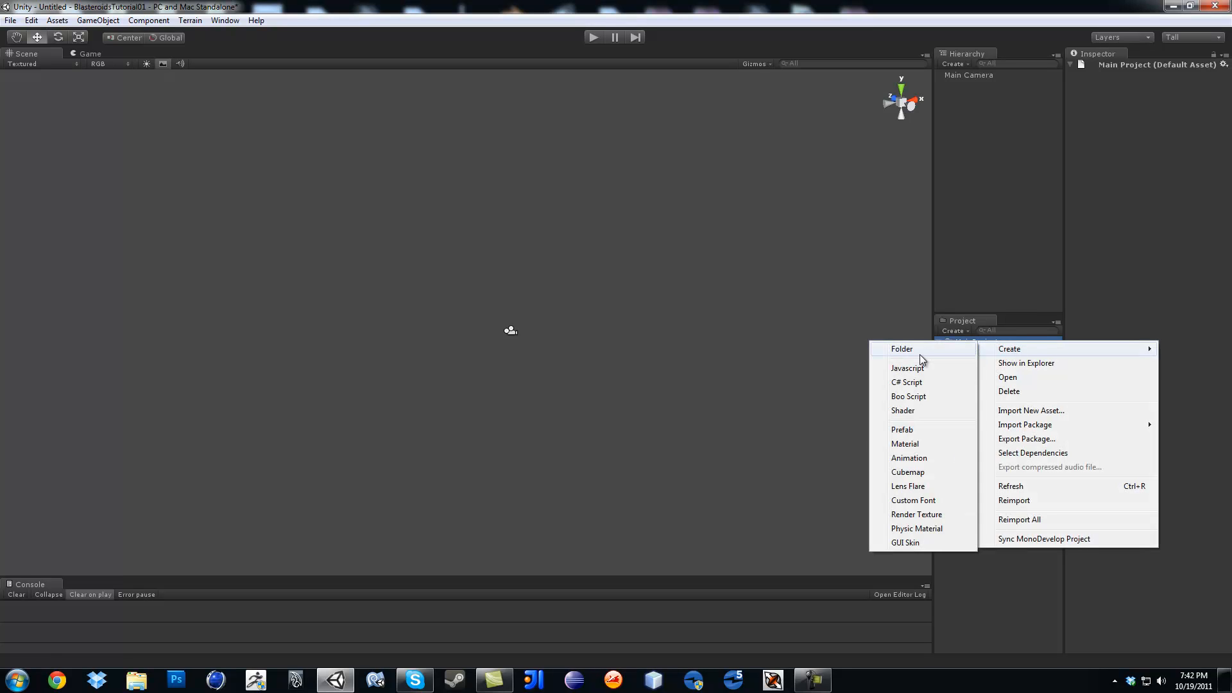
left_click(900, 347)
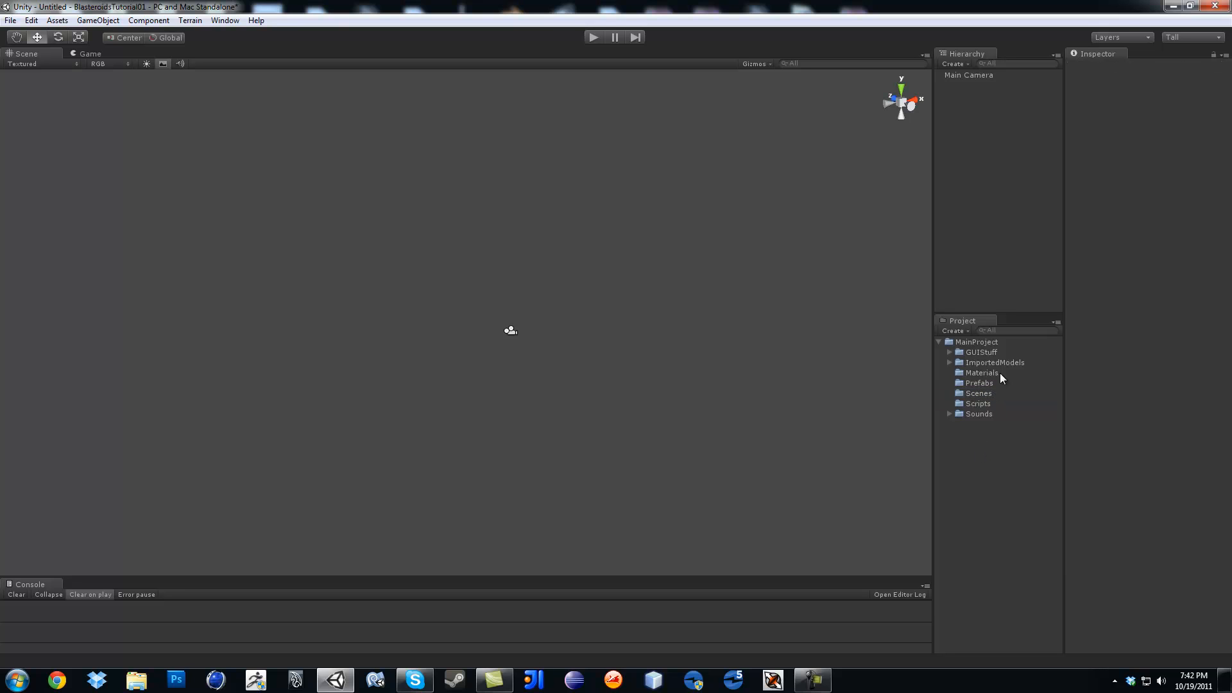
mouse_move(783, 354)
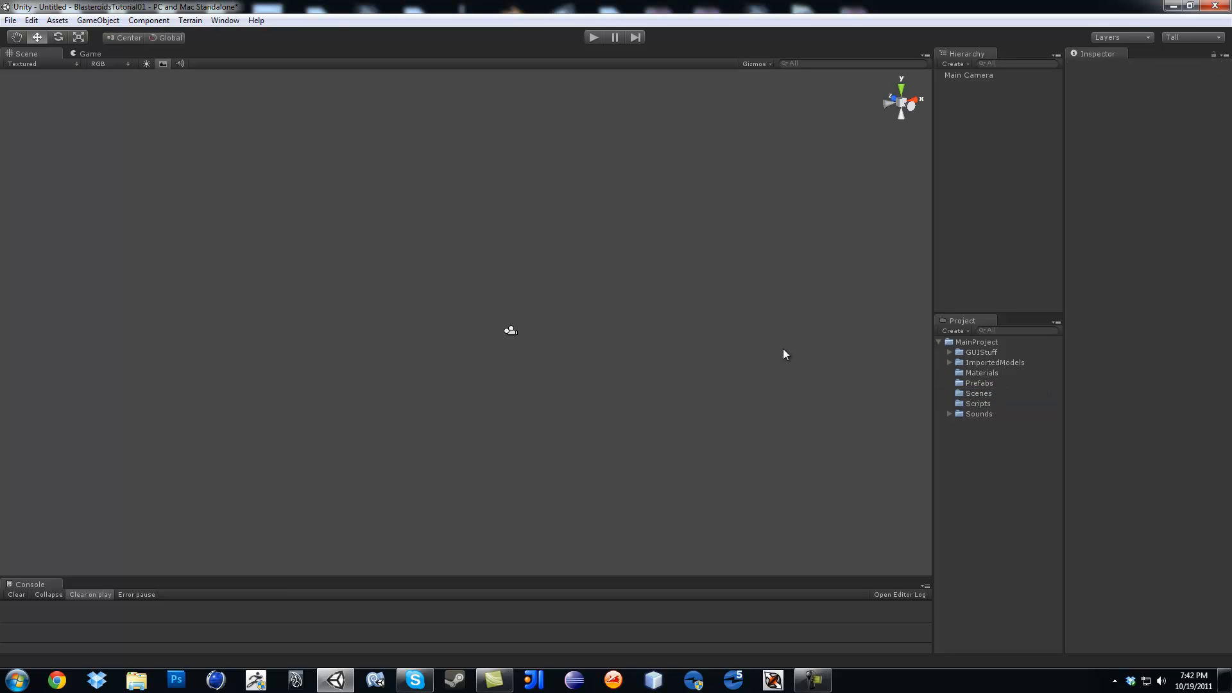
mouse_move(591, 358)
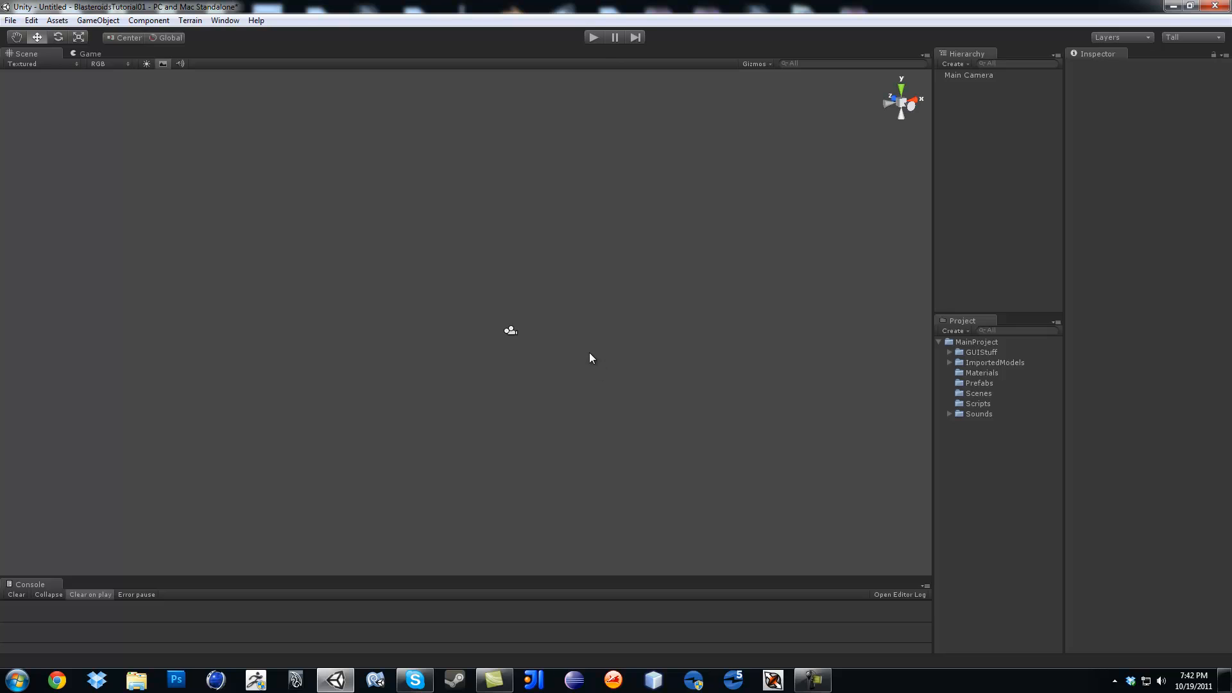
mouse_move(291, 145)
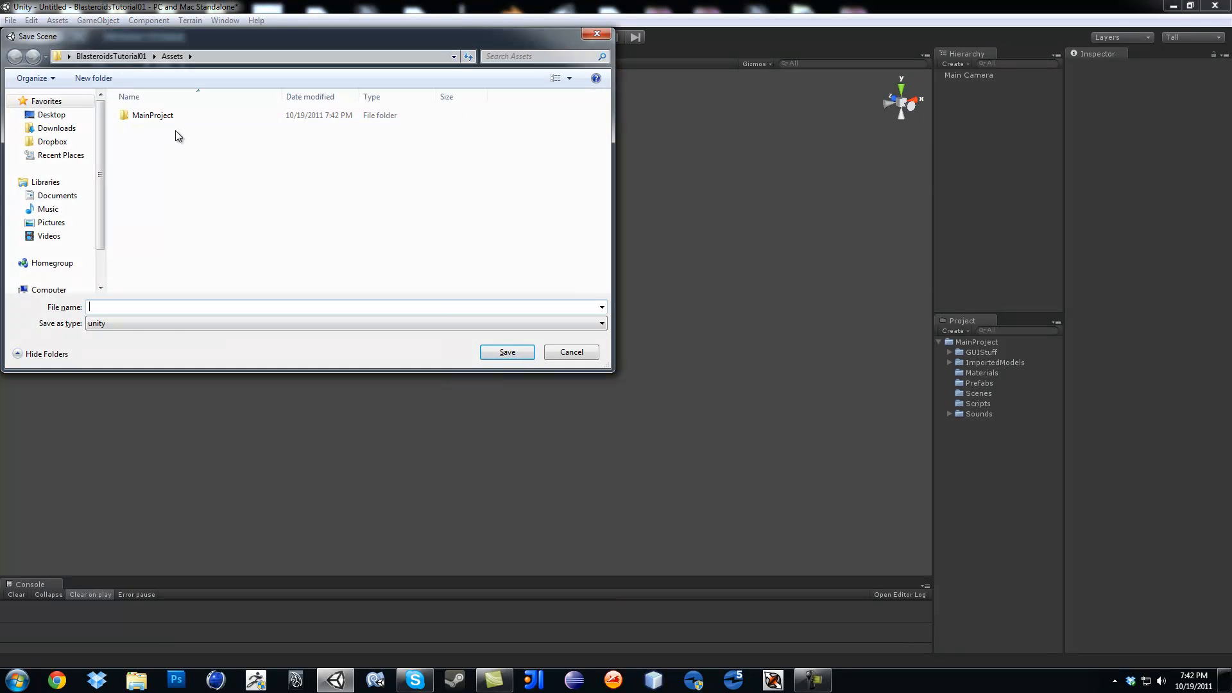
Step: Save the scene as Level1 inside MainProject/Scenes
double_click(153, 114)
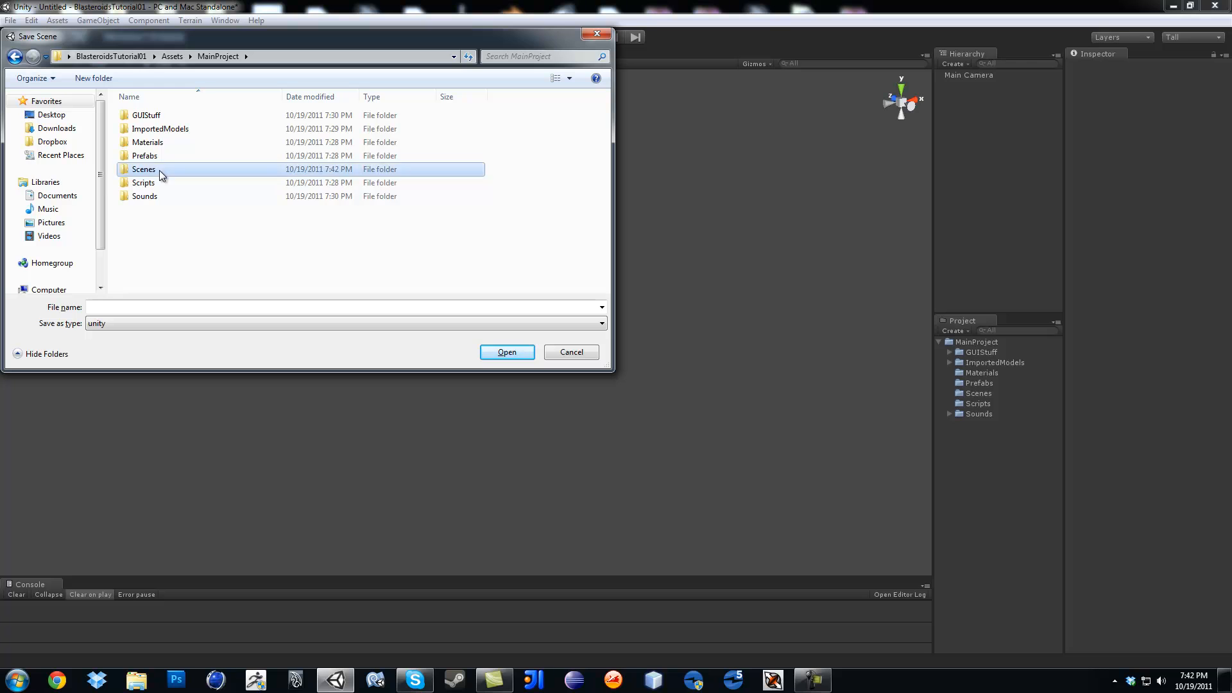
double_click(142, 170)
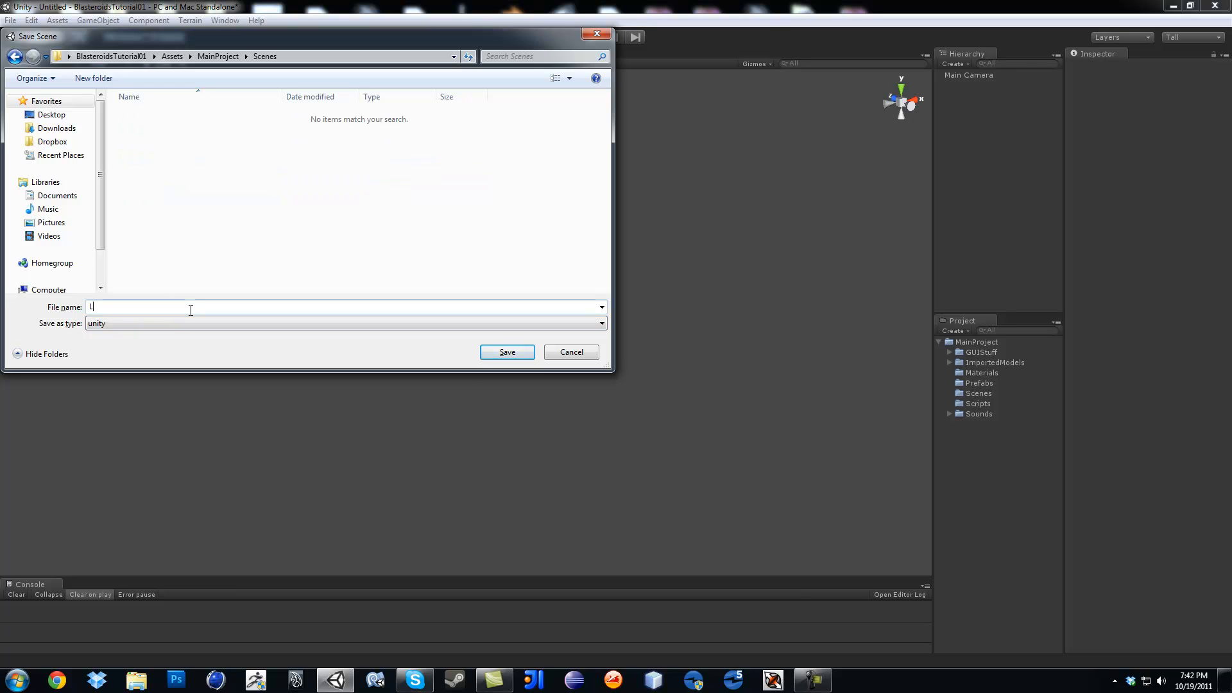
type("evel1")
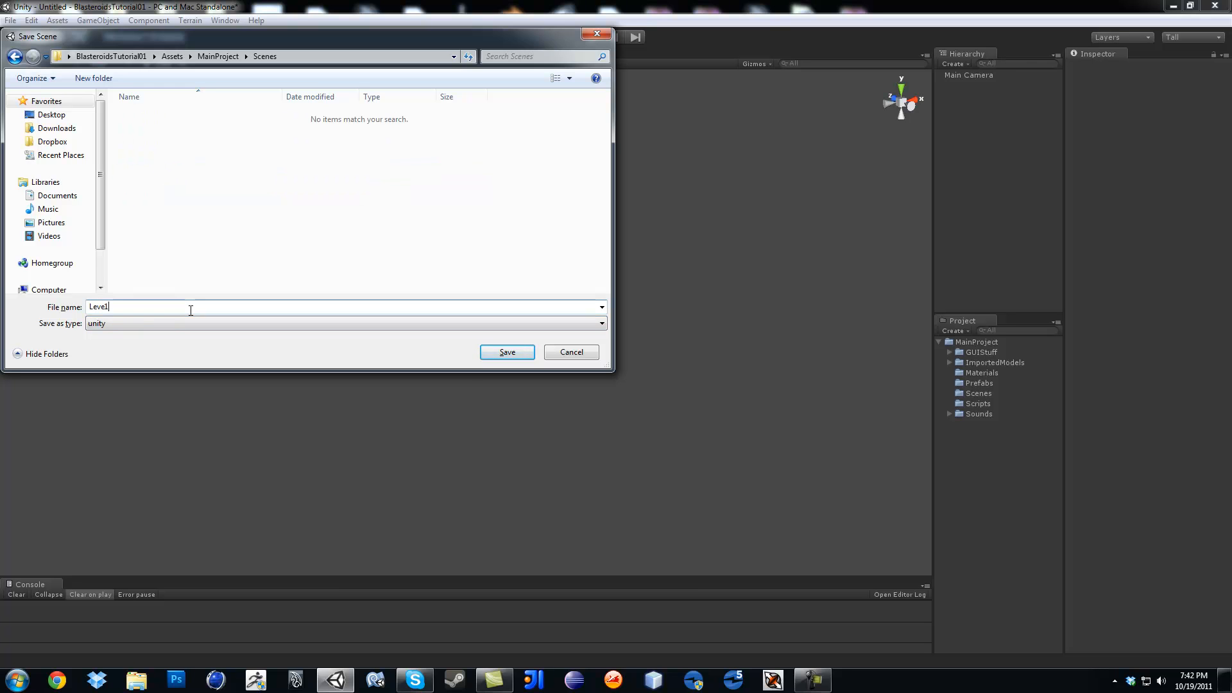
left_click(506, 352)
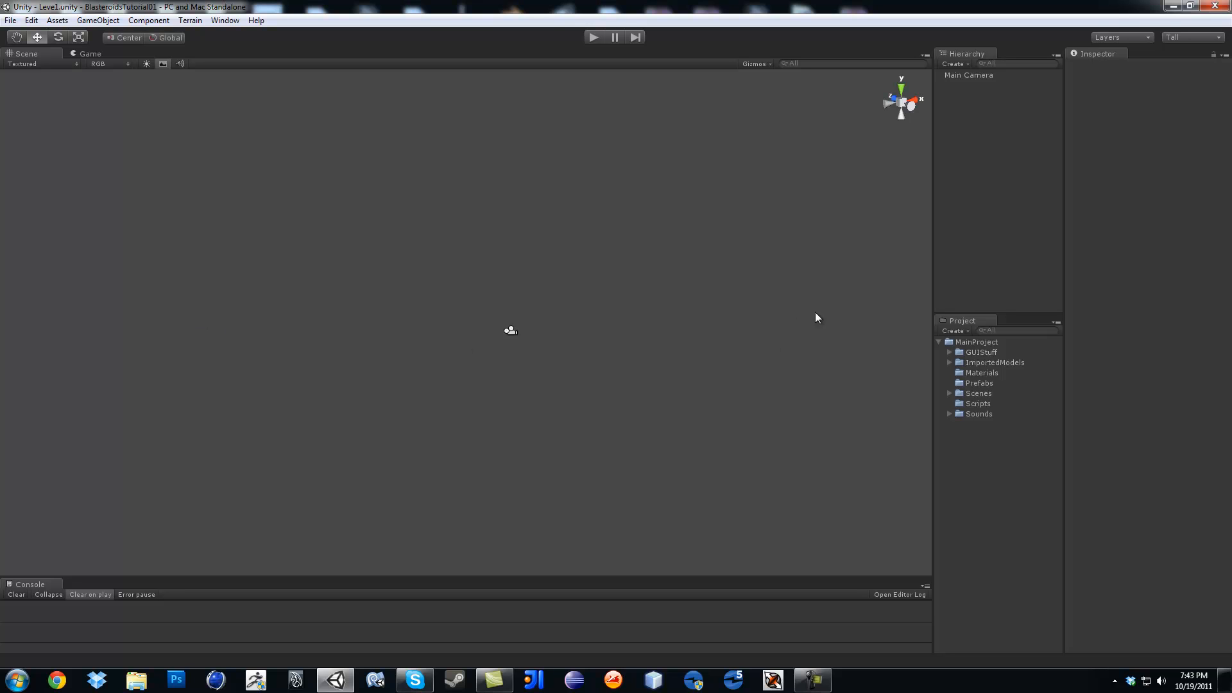
mouse_move(246, 156)
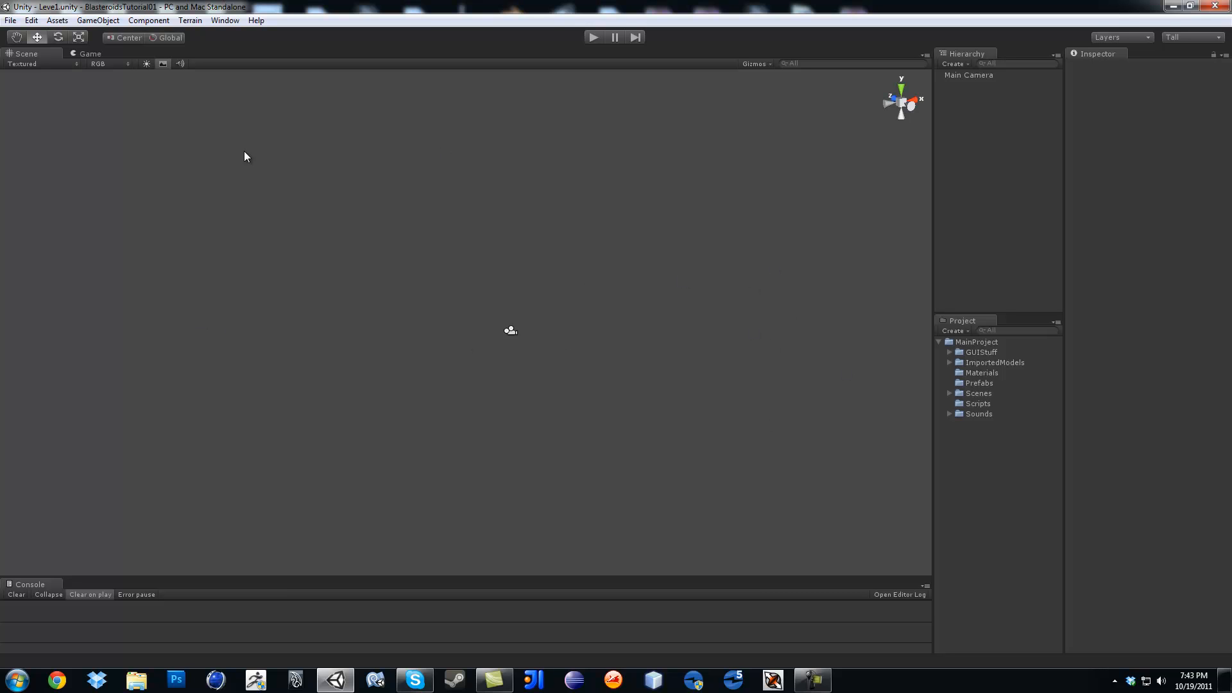
Step: Add a Plane, reset its transform to the origin and scale X and Z to 40
left_click(97, 19)
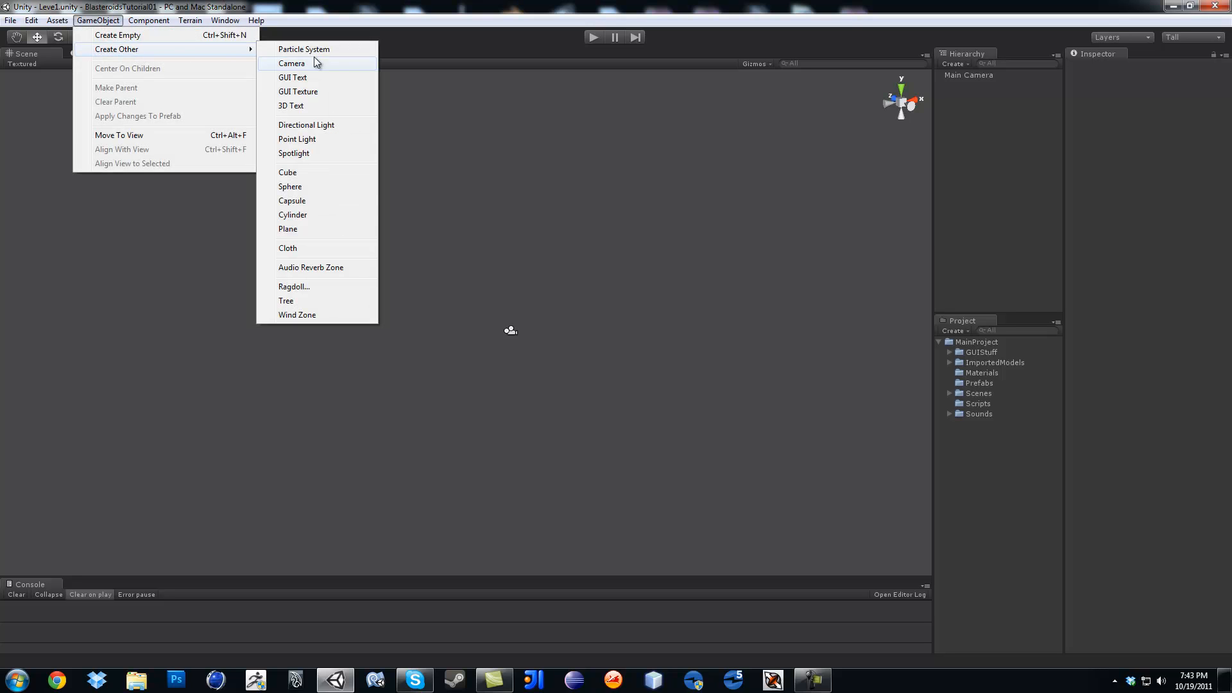
left_click(288, 228)
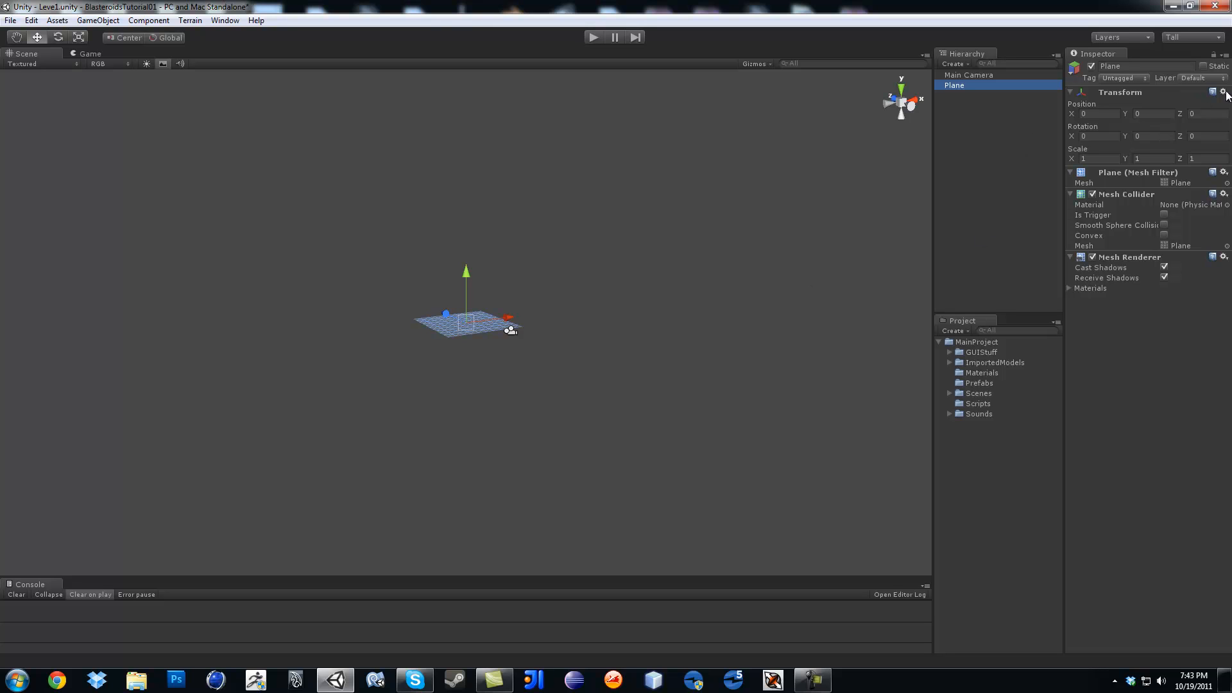
left_click(1225, 93)
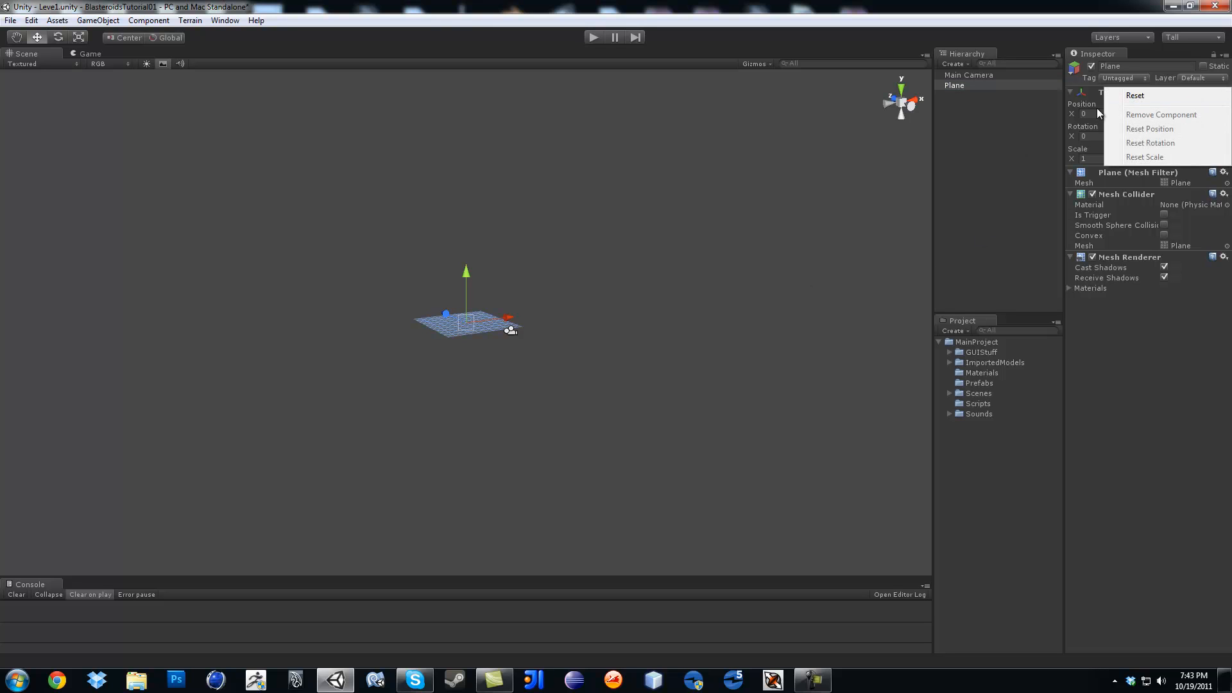
left_click(1135, 95)
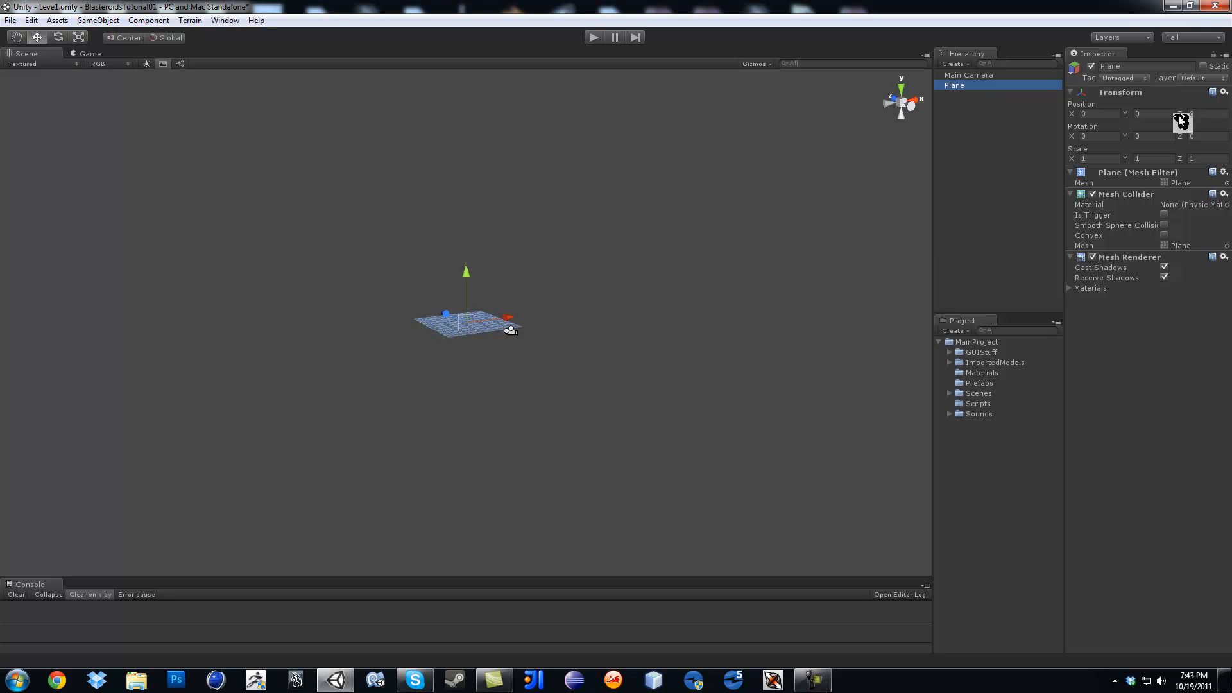
mouse_move(1117, 149)
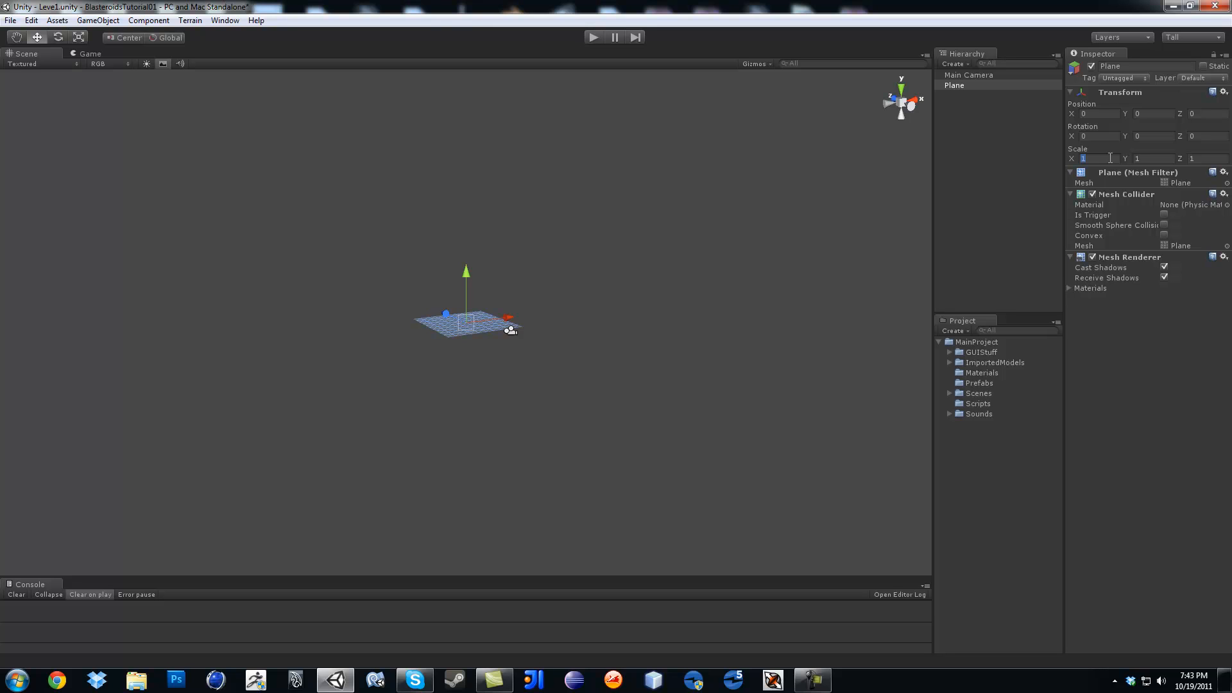
type("40")
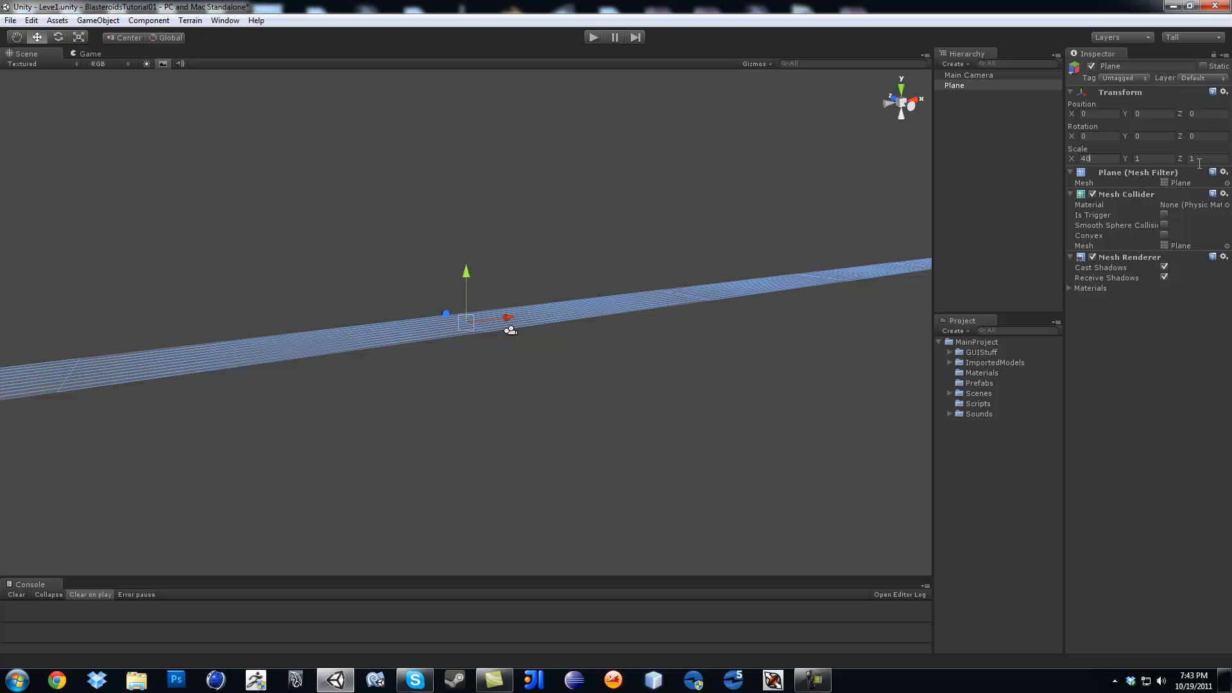
type("40")
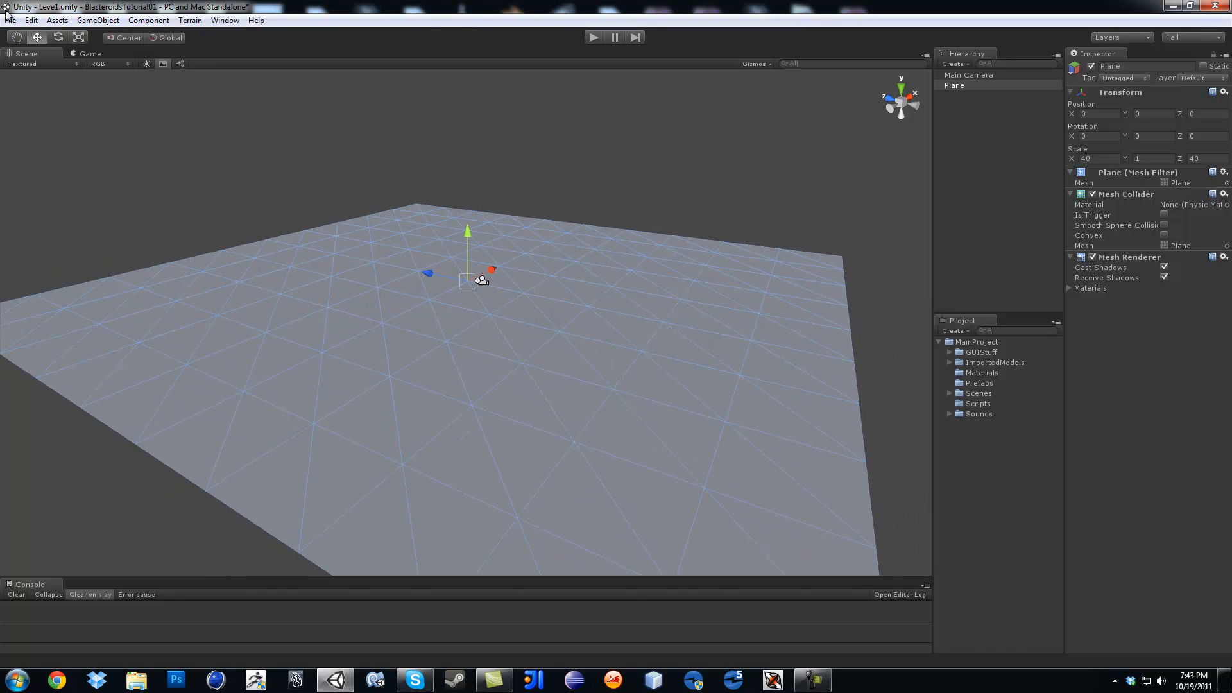
Step: Add a cube, stretch it into a long thin wall slab and reset its position to the origin
left_click(98, 20)
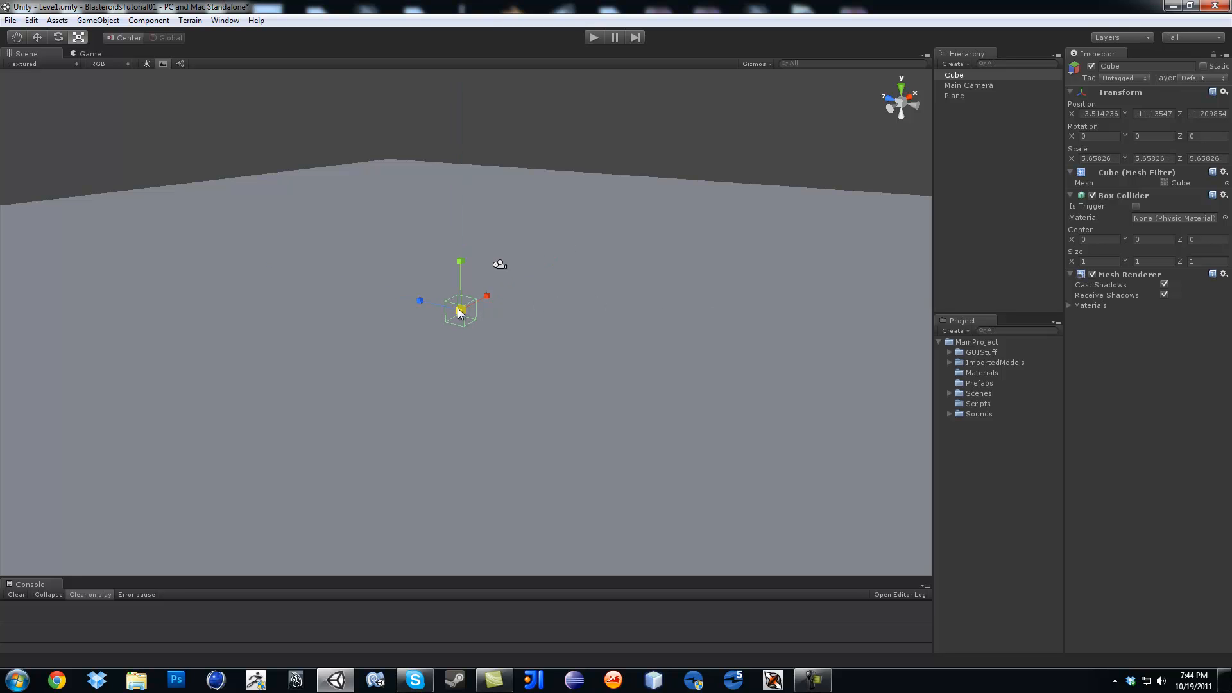
left_click_drag(460, 266, 460, 212)
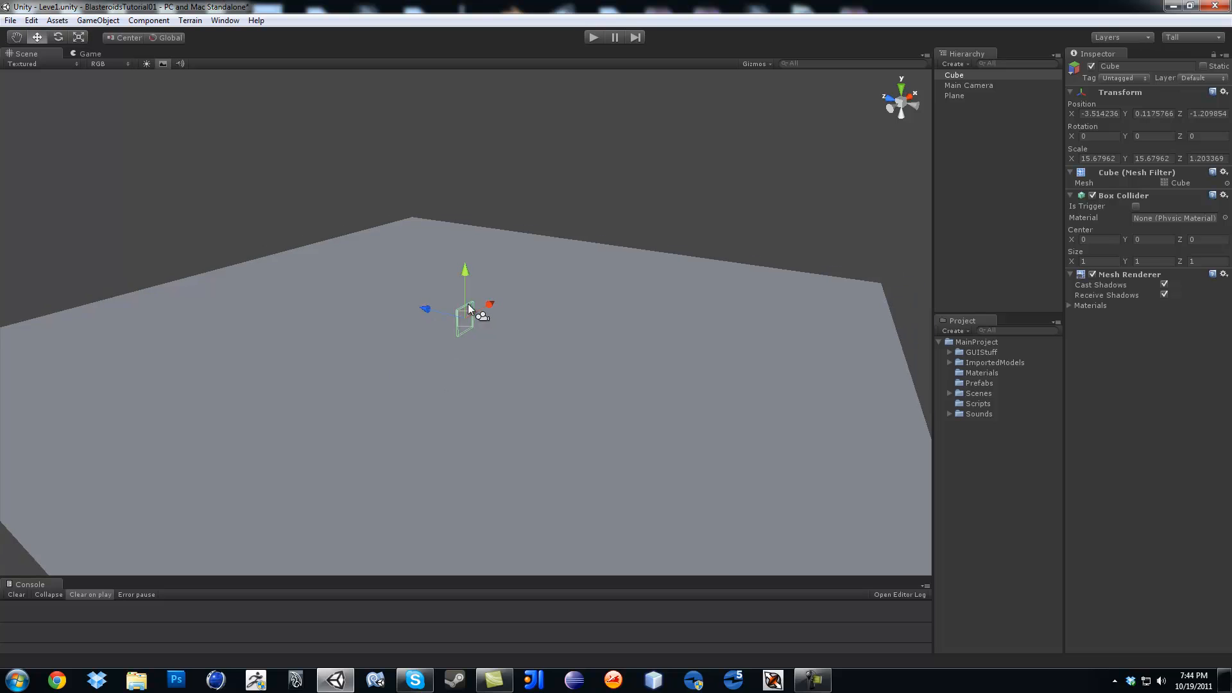
left_click_drag(468, 307, 286, 267)
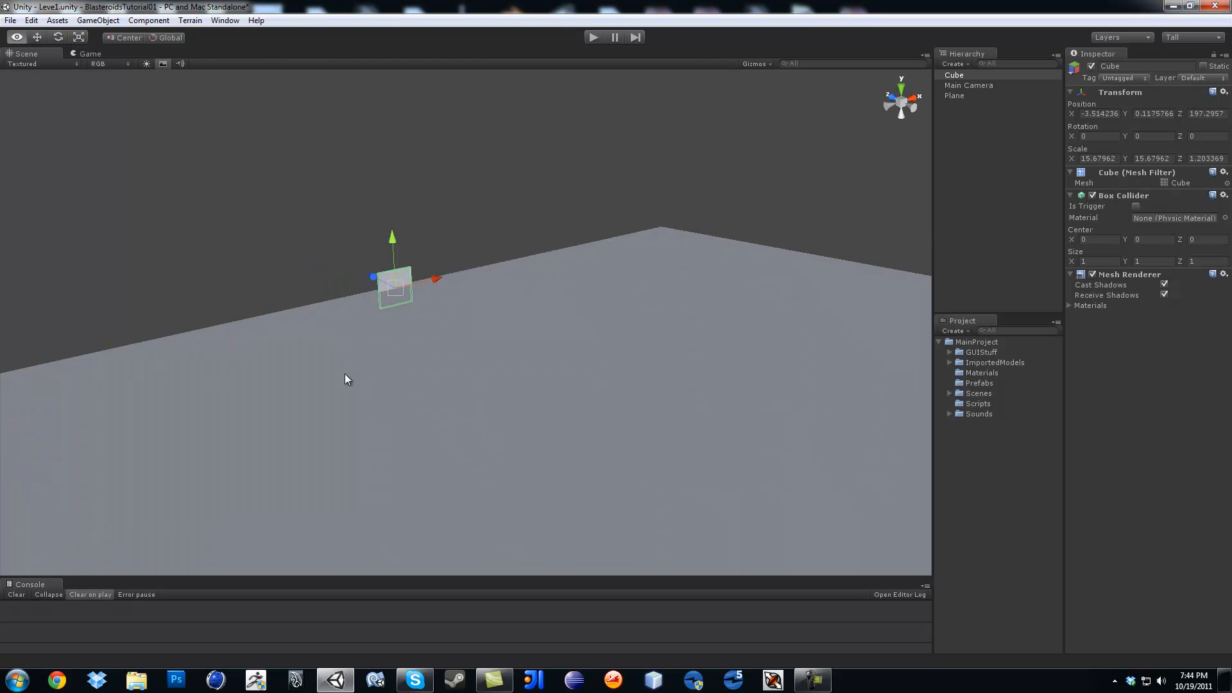
left_click_drag(437, 277, 600, 241)
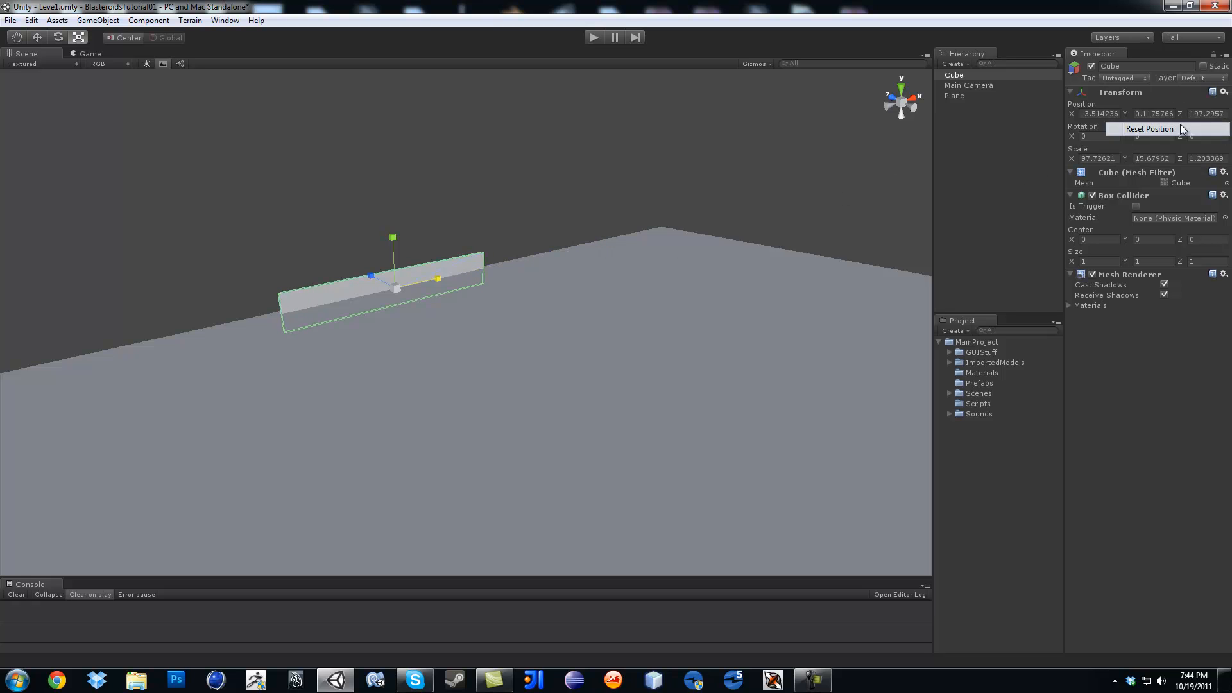
left_click(1149, 128)
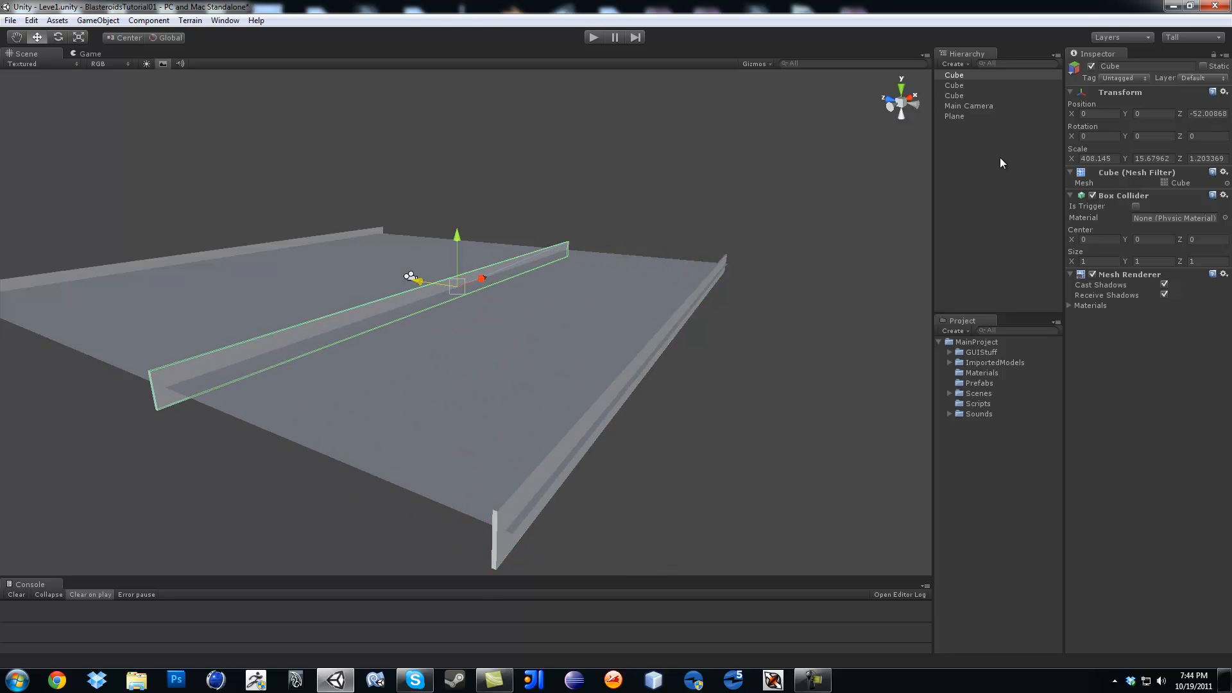
Step: Edit a duplicated wall's Z position in the Inspector to line the plane edge
triple_click(1206, 113)
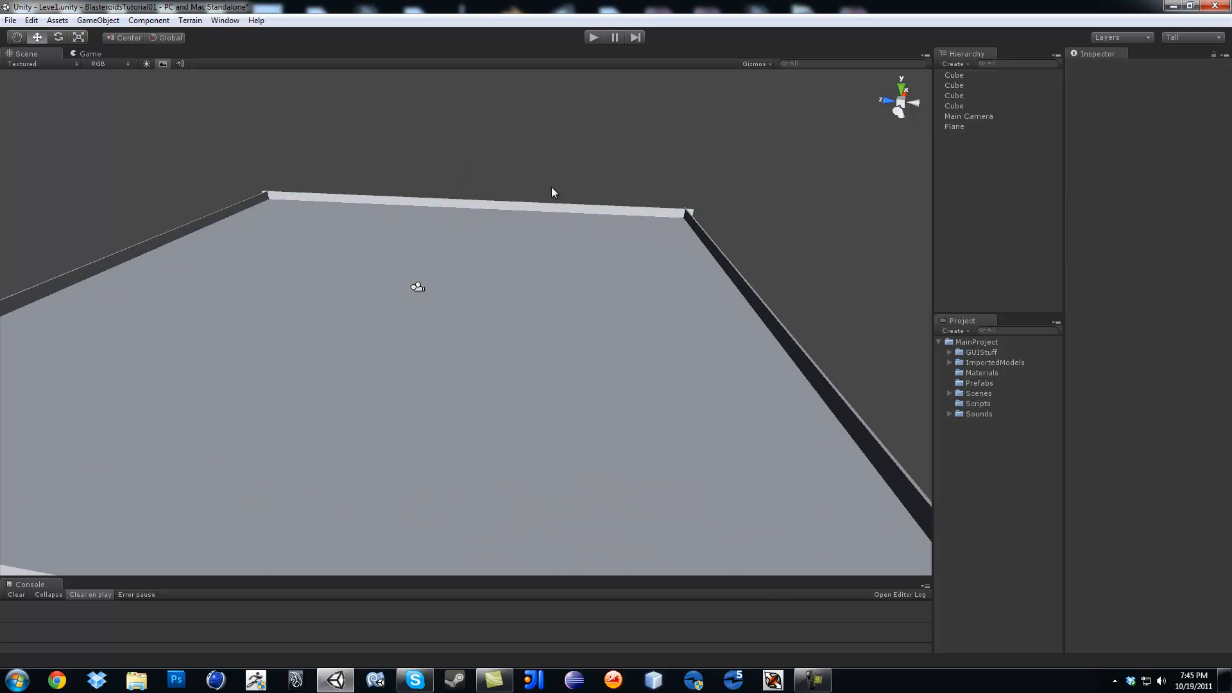
mouse_move(895, 172)
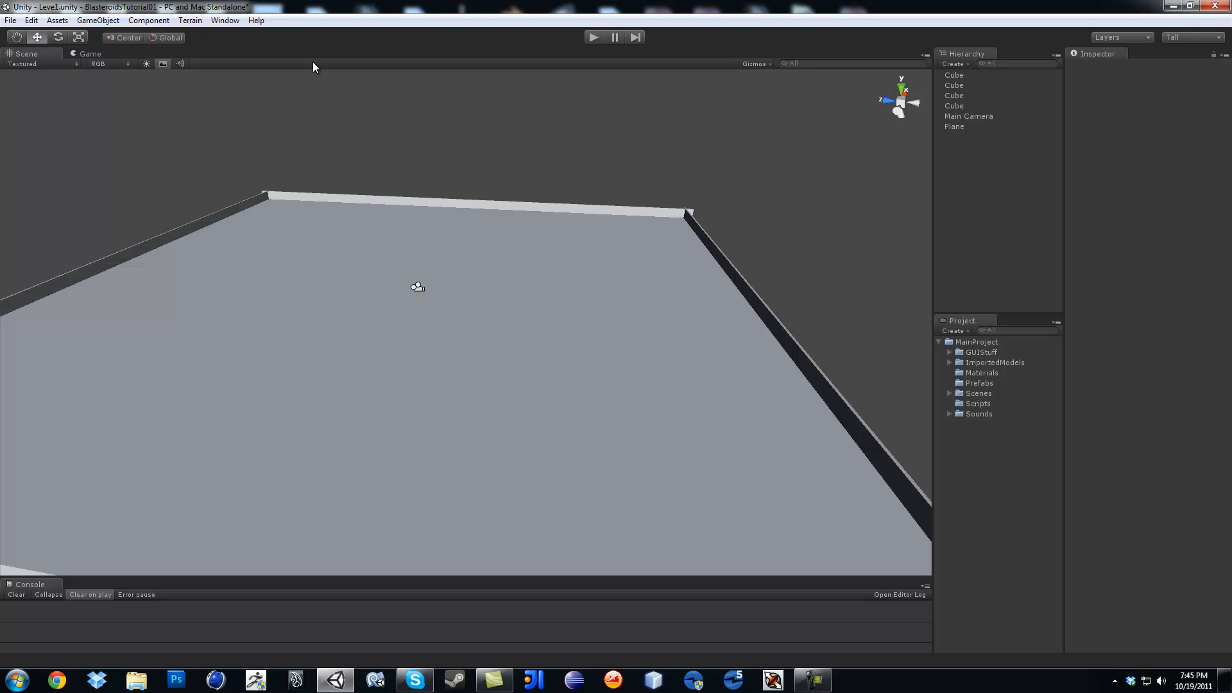
mouse_move(344, 283)
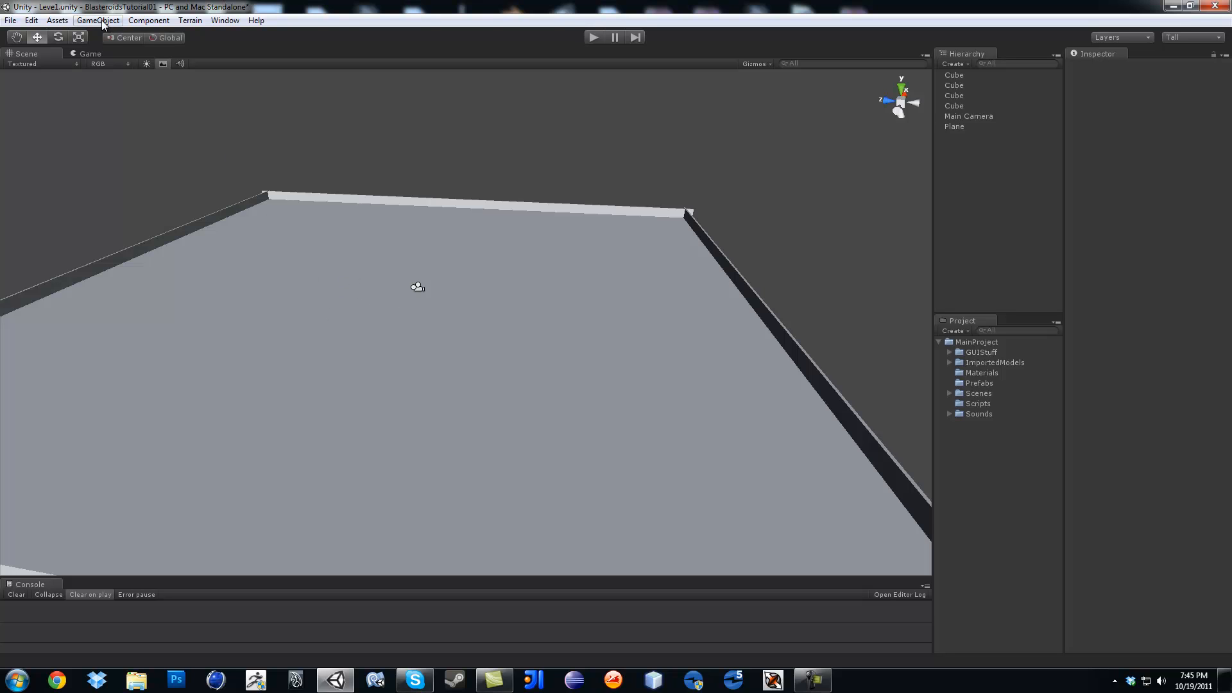
Step: Create an empty GameObject and rename it to LevelStuff
left_click(98, 19)
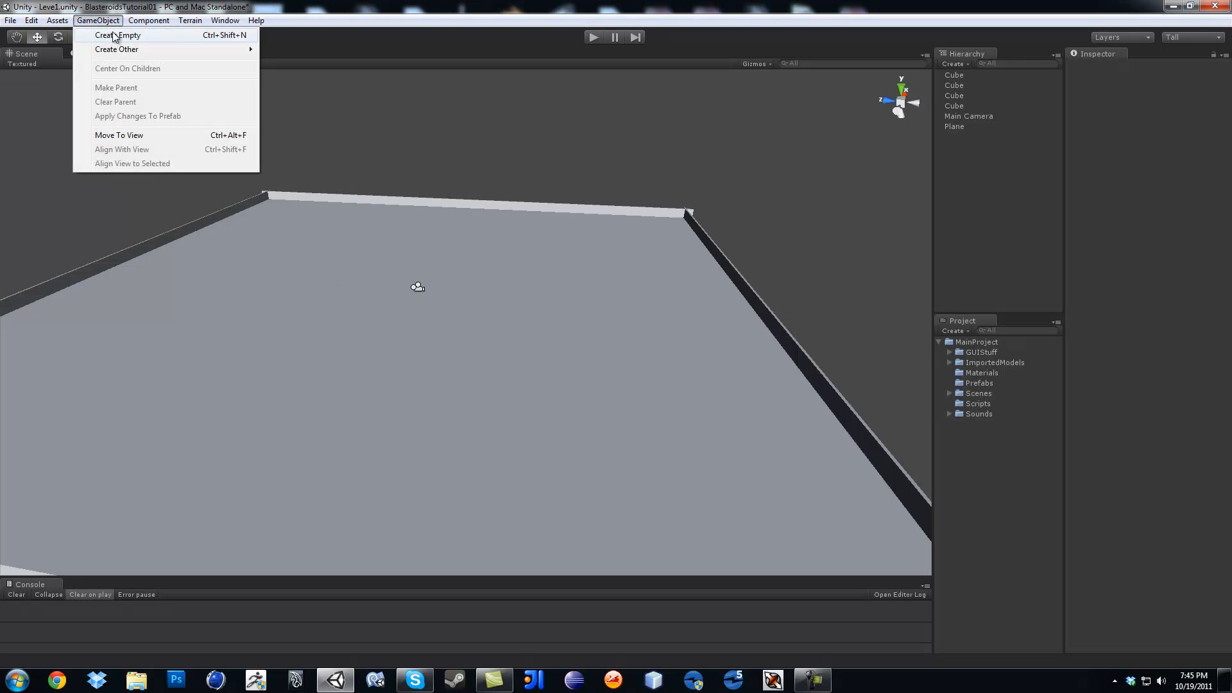
left_click(117, 34)
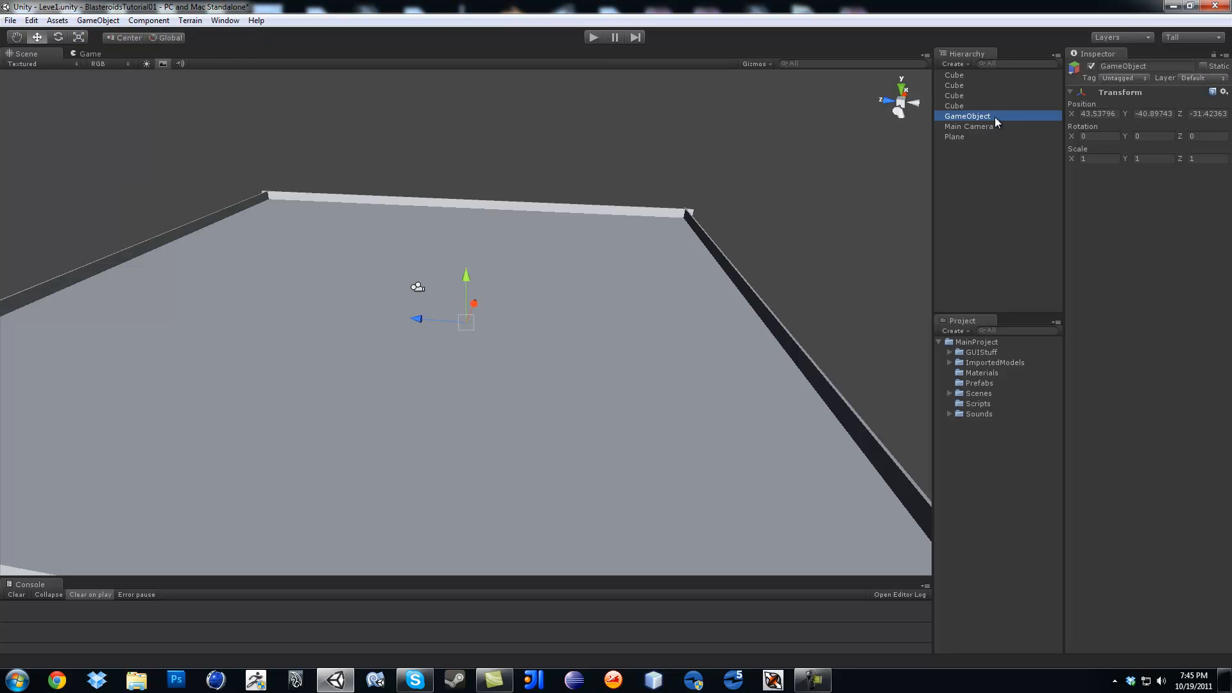
double_click(967, 115)
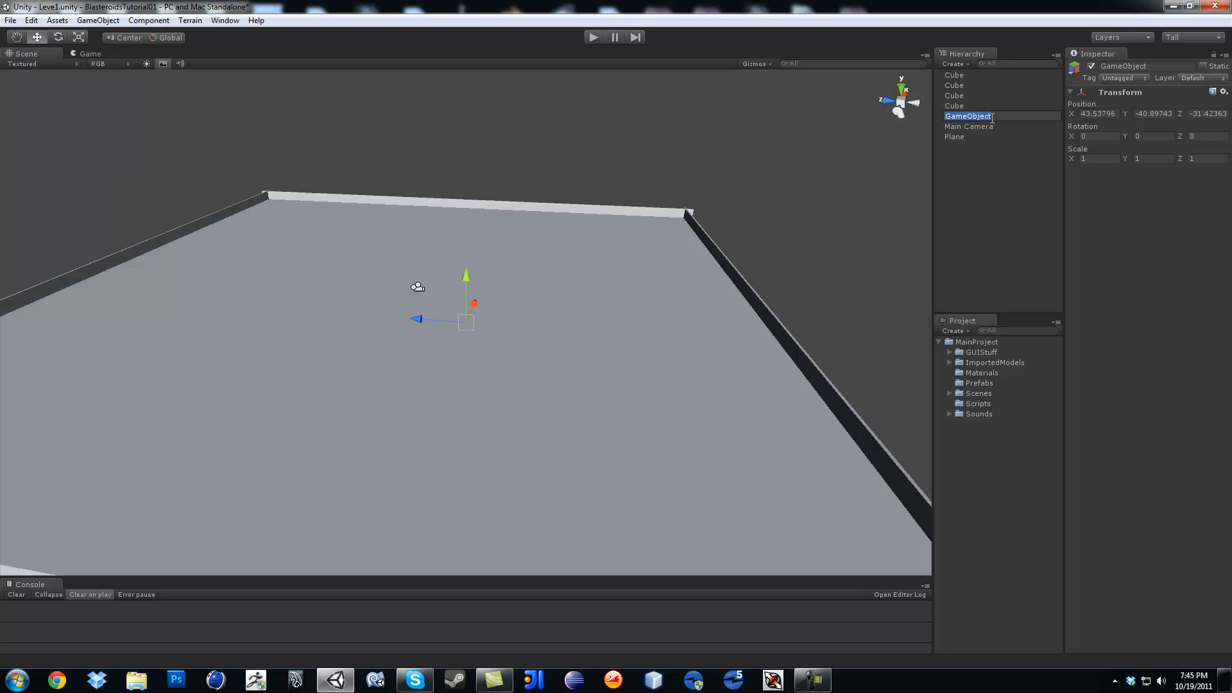
left_click(968, 116)
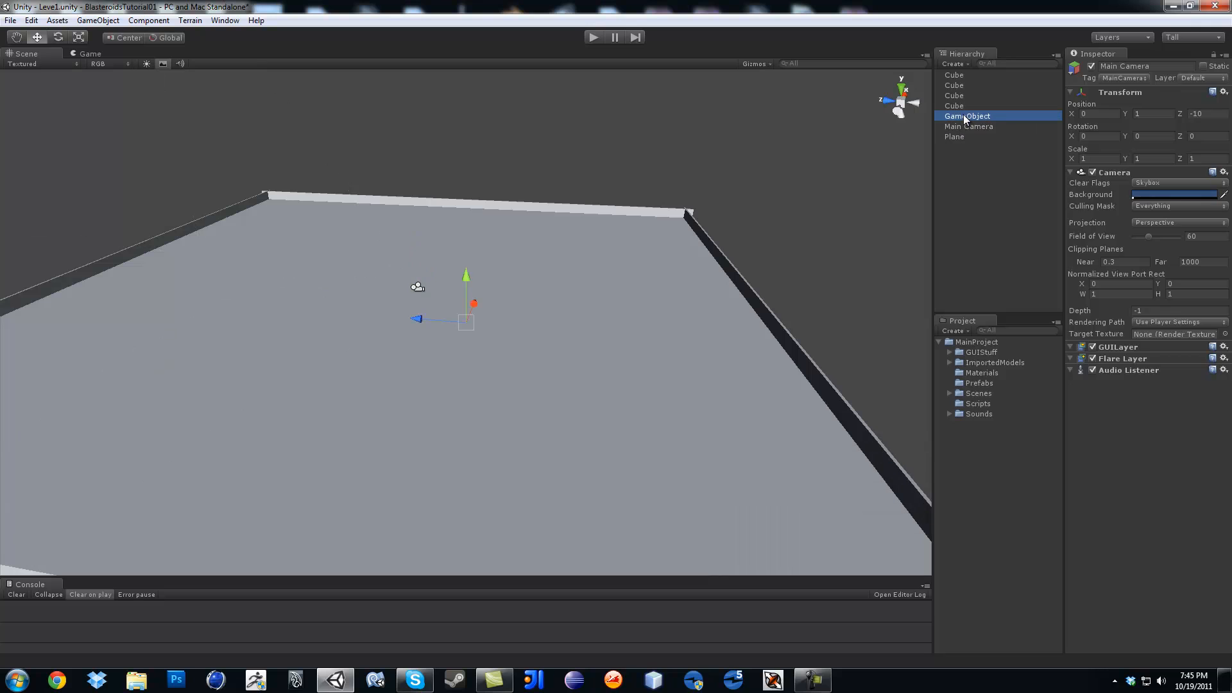
left_click(968, 116)
type("LevelStuff")
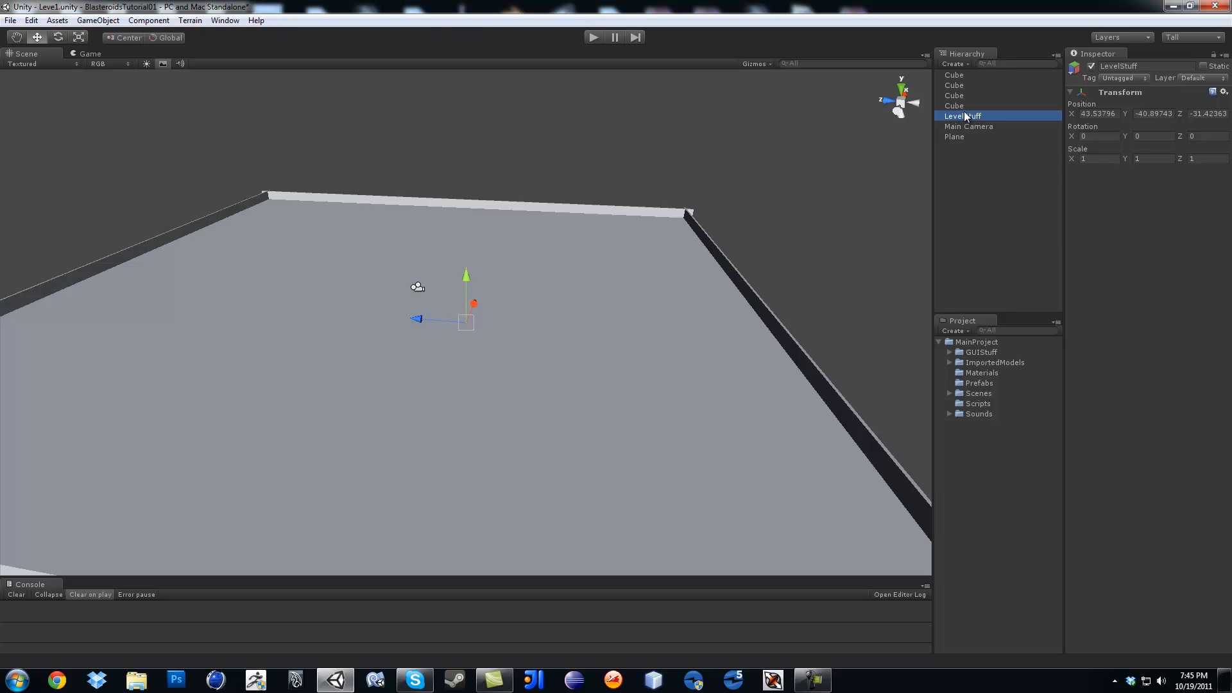
left_click(953, 75)
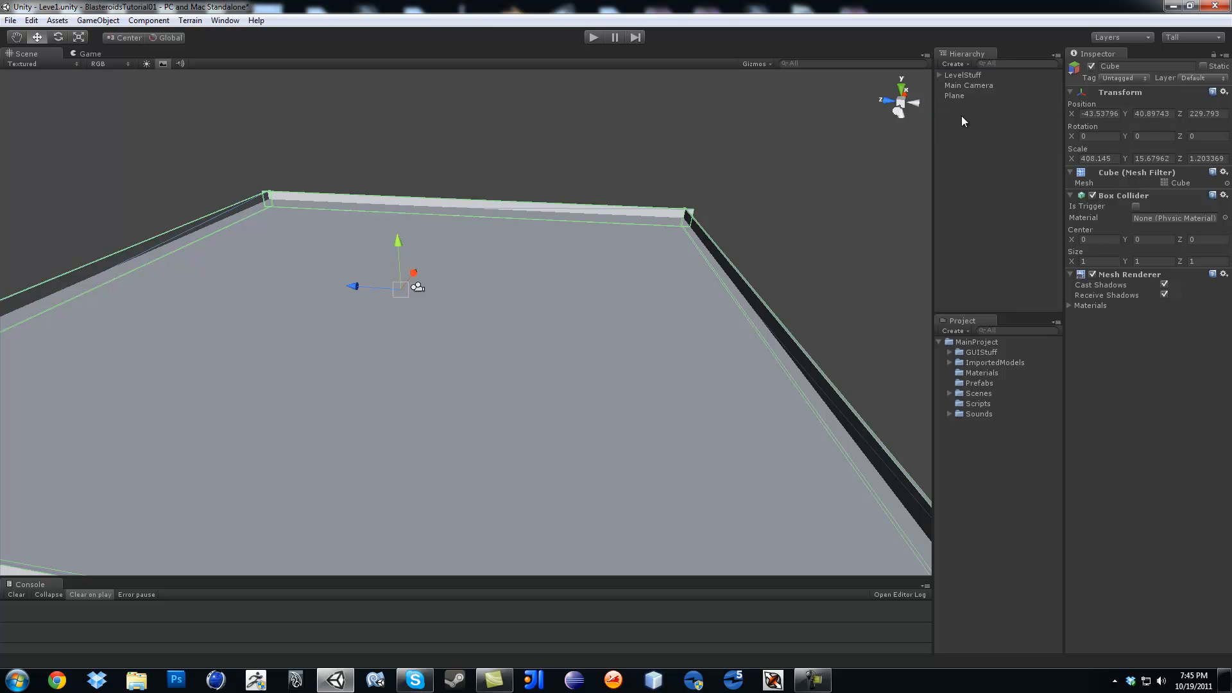
Step: Expand LevelStuff in the Hierarchy to show the wall cubes and plane inside it
left_click(955, 95)
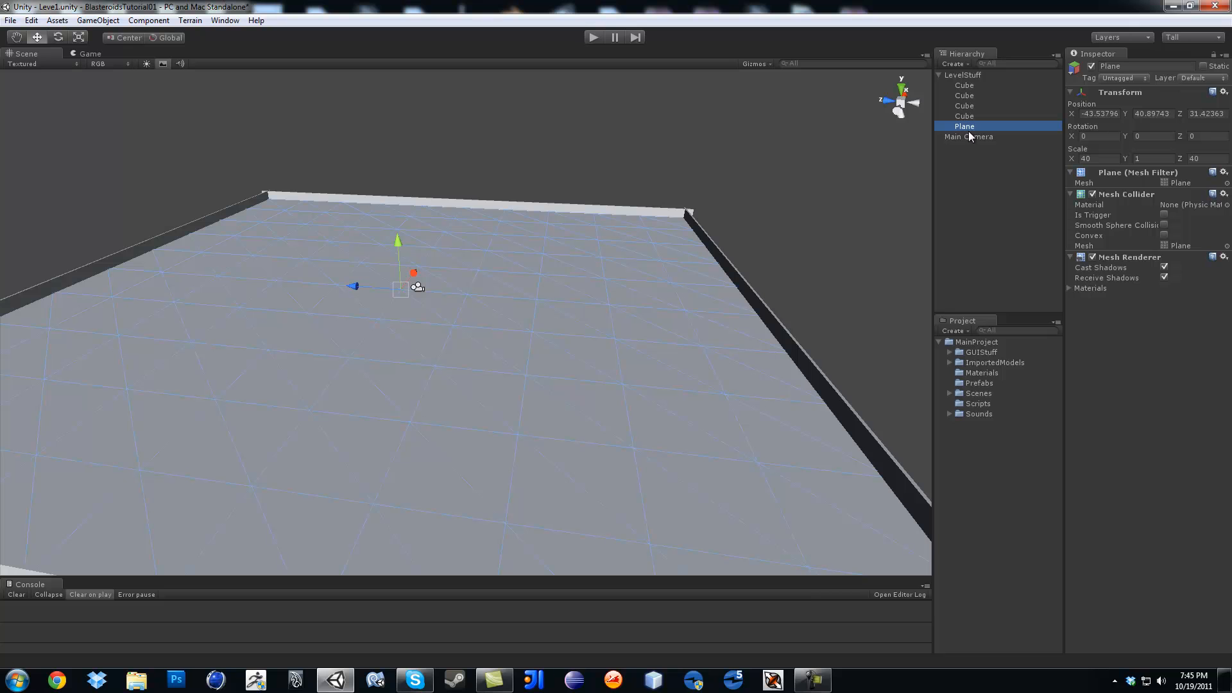
mouse_move(557, 319)
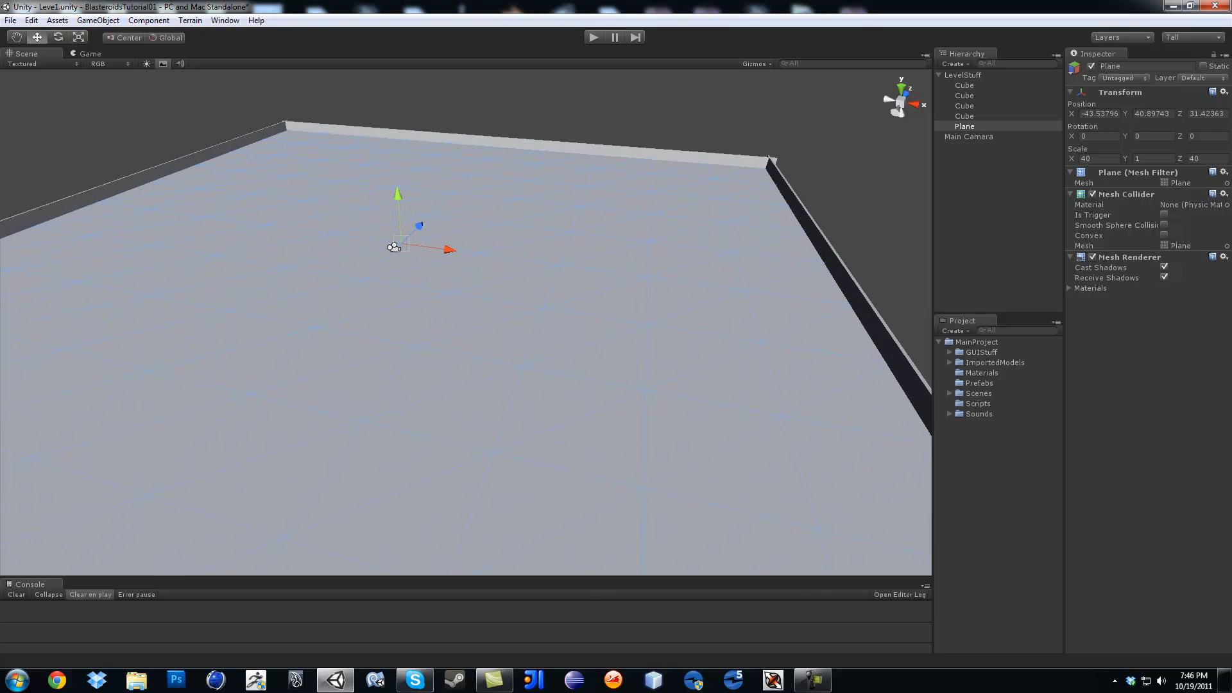
mouse_move(696, 332)
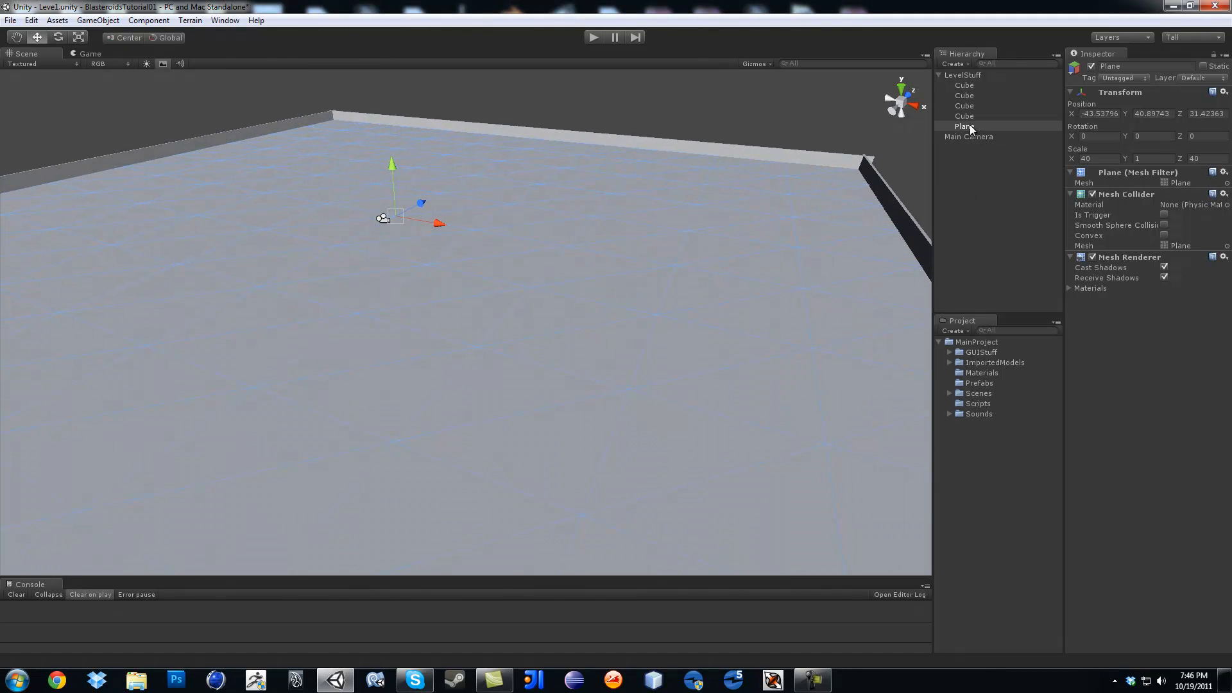
Step: Expand ImportedModels > Ship and select the Ship_Mx5 model asset
left_click(965, 126)
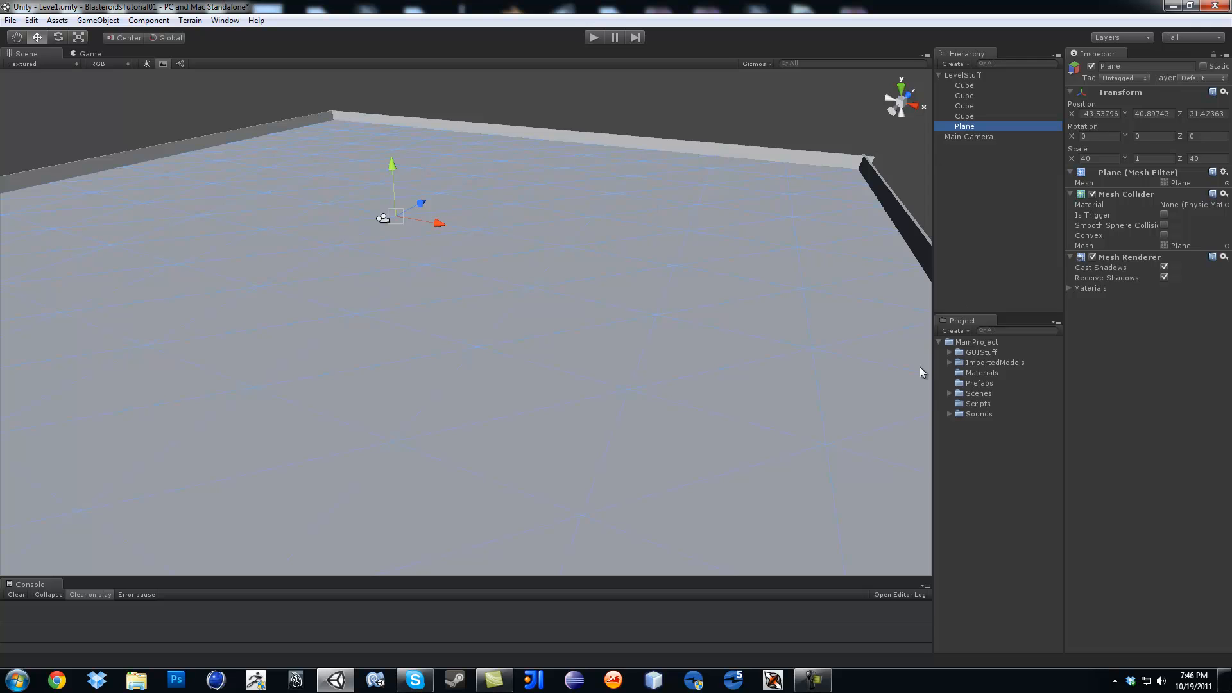
left_click(950, 362)
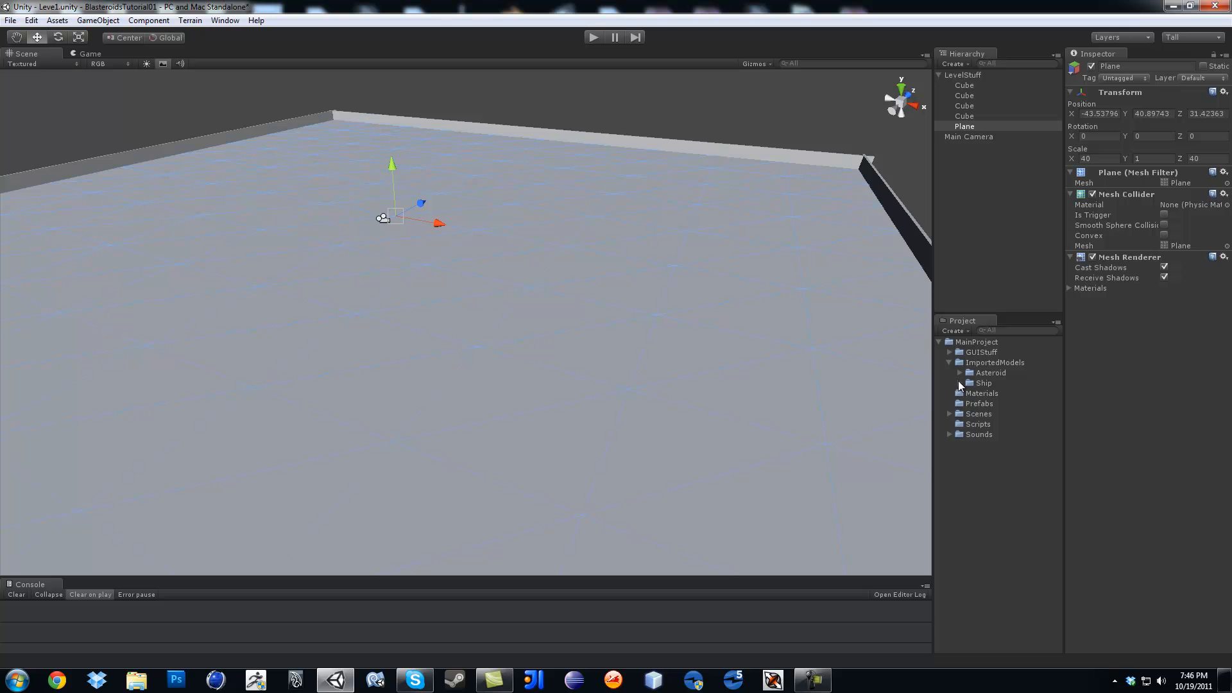
left_click(960, 383)
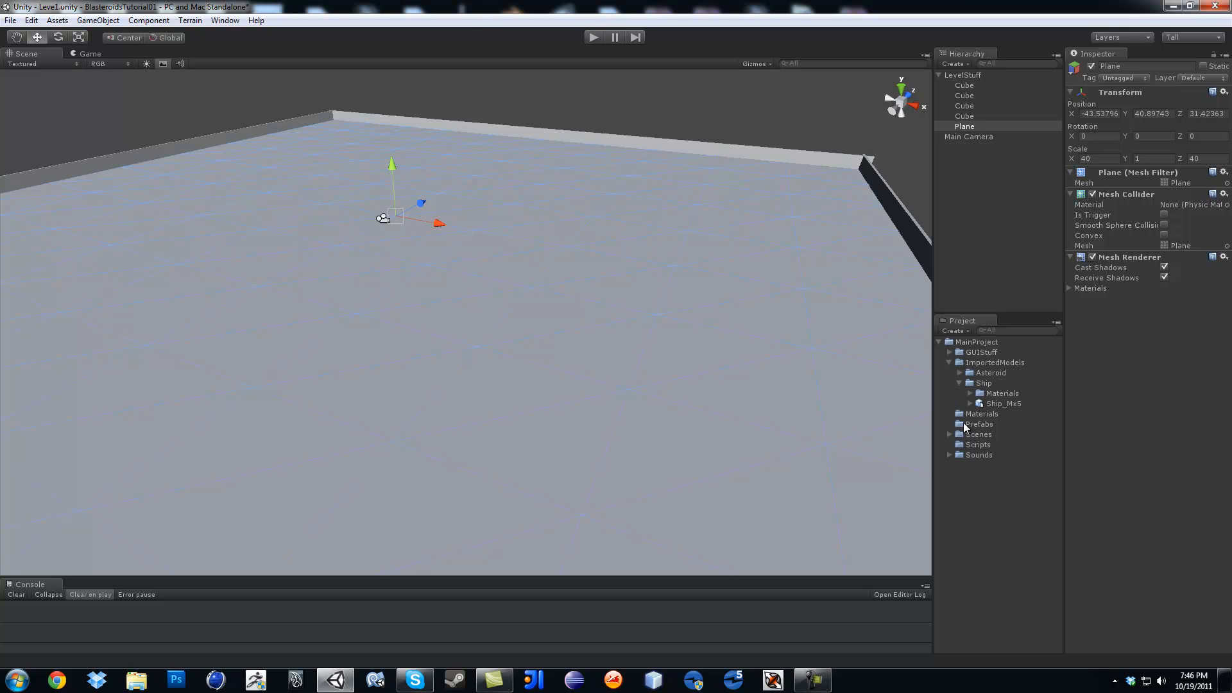
left_click(1004, 403)
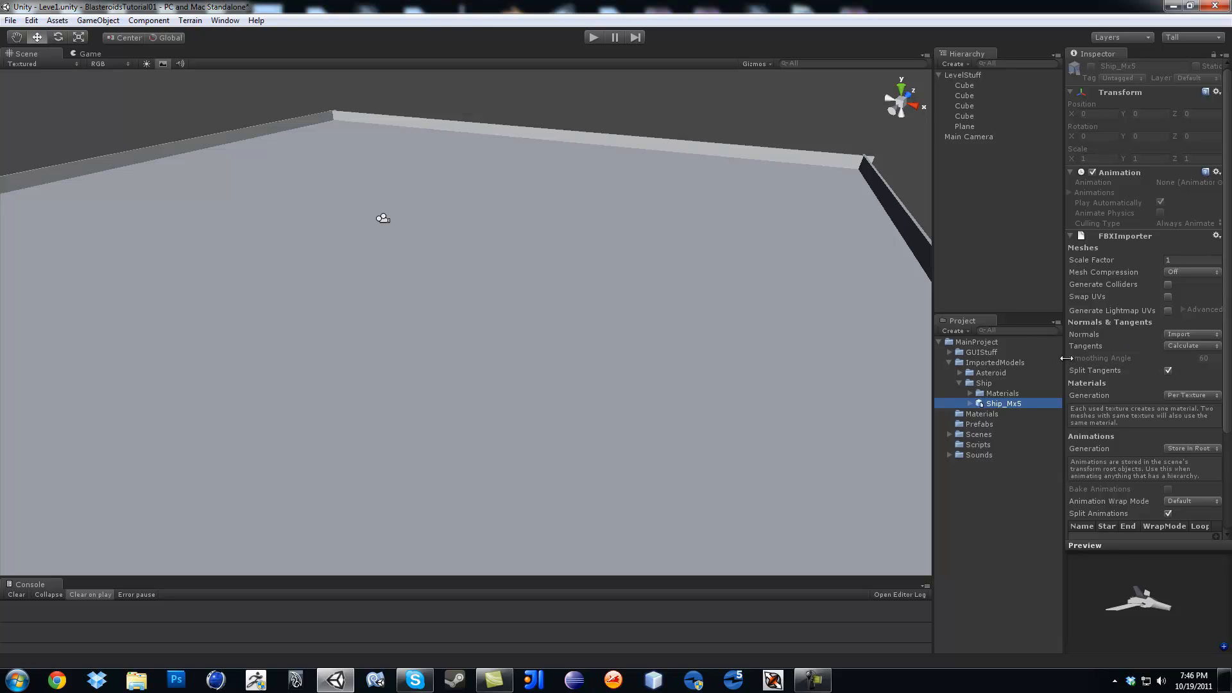
Step: Set Ship_Mx5 Normals to Calculate, Animation Generation to Don't Import, and apply
left_click(1191, 345)
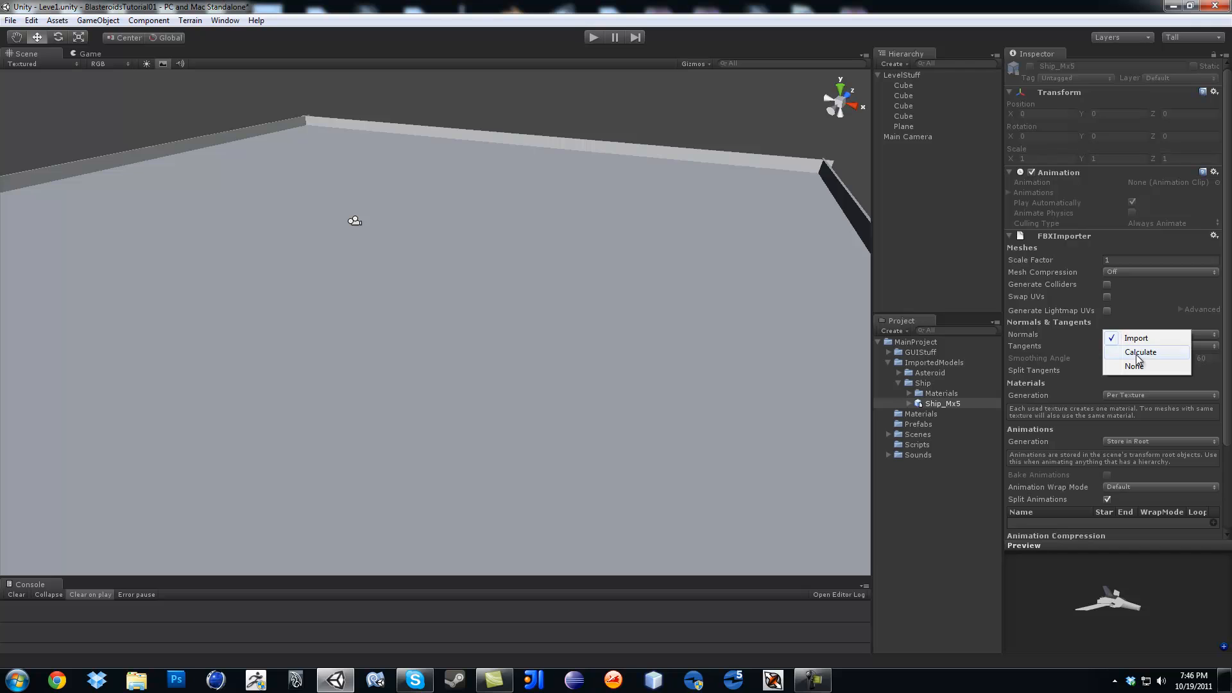
left_click(1139, 352)
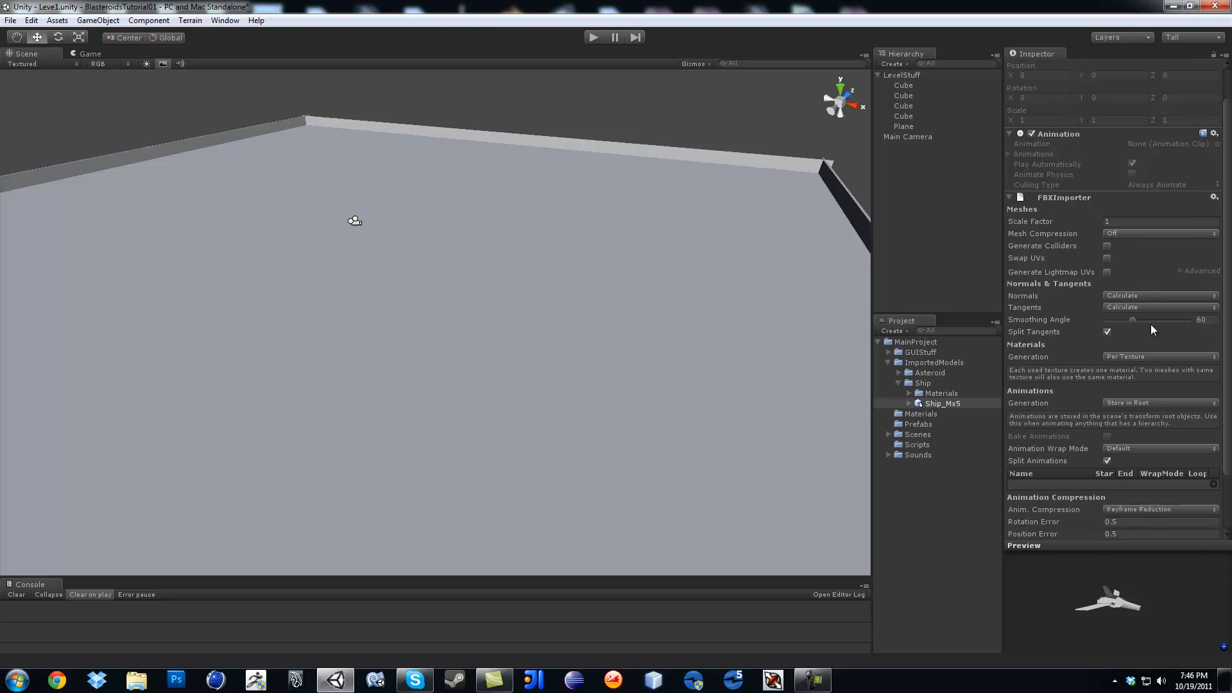
scroll("down", 3)
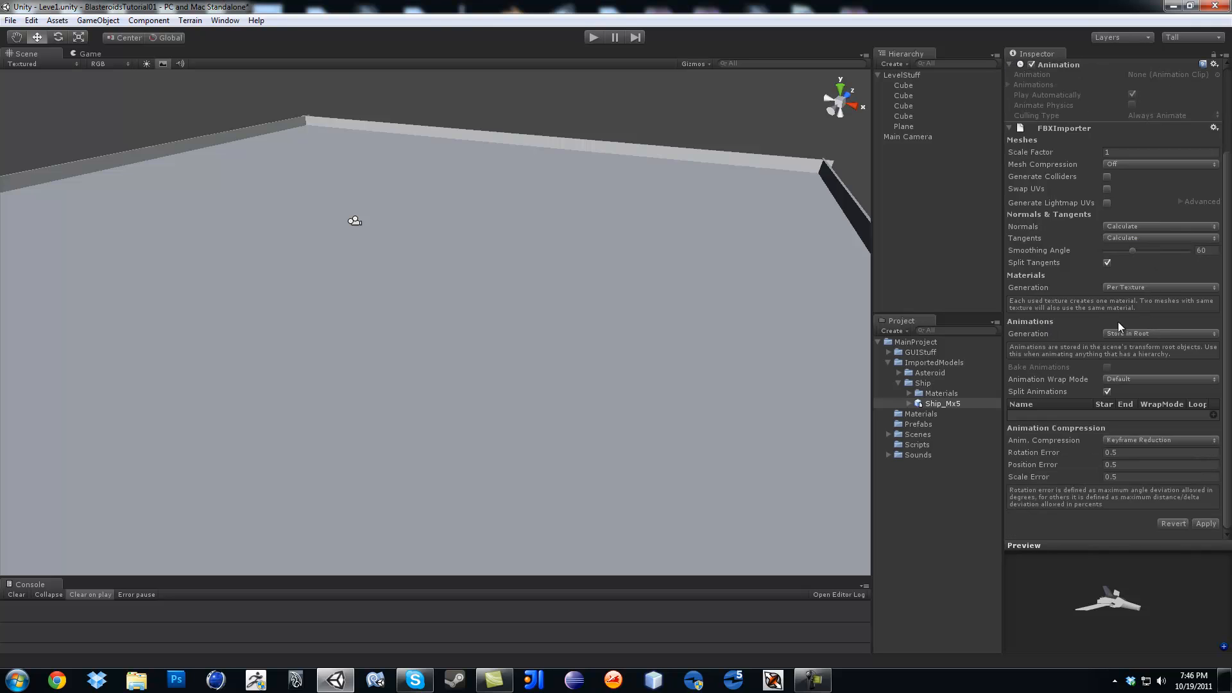
mouse_move(1170, 311)
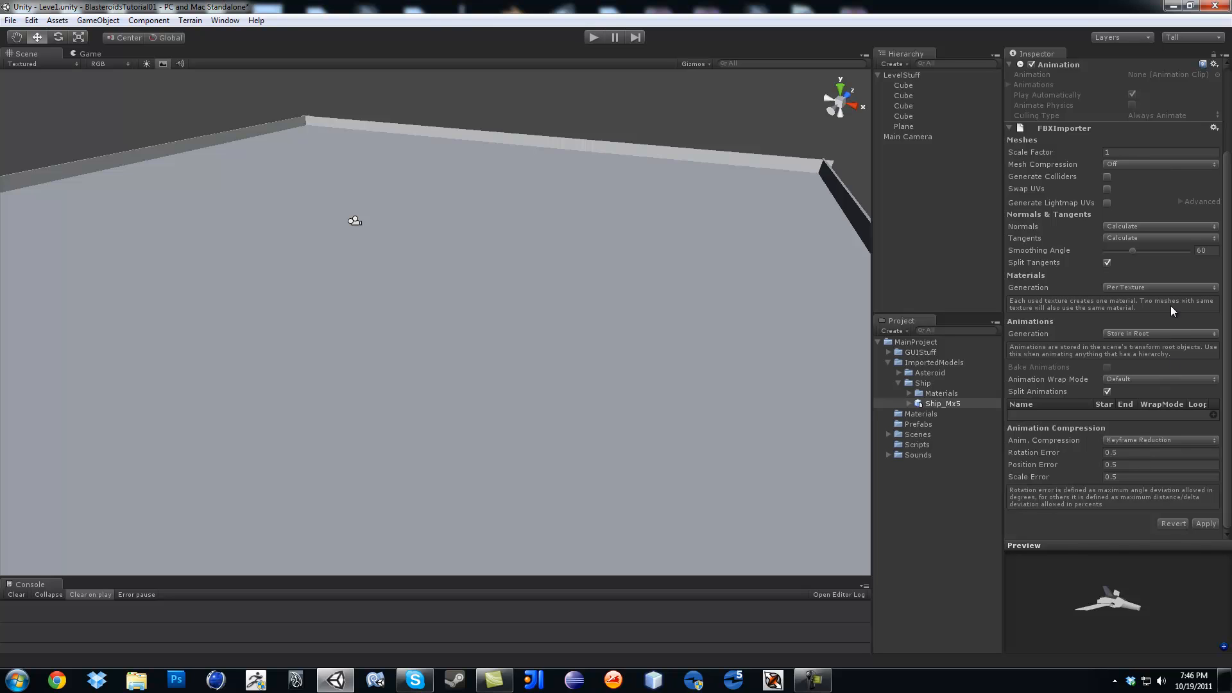
left_click(1159, 334)
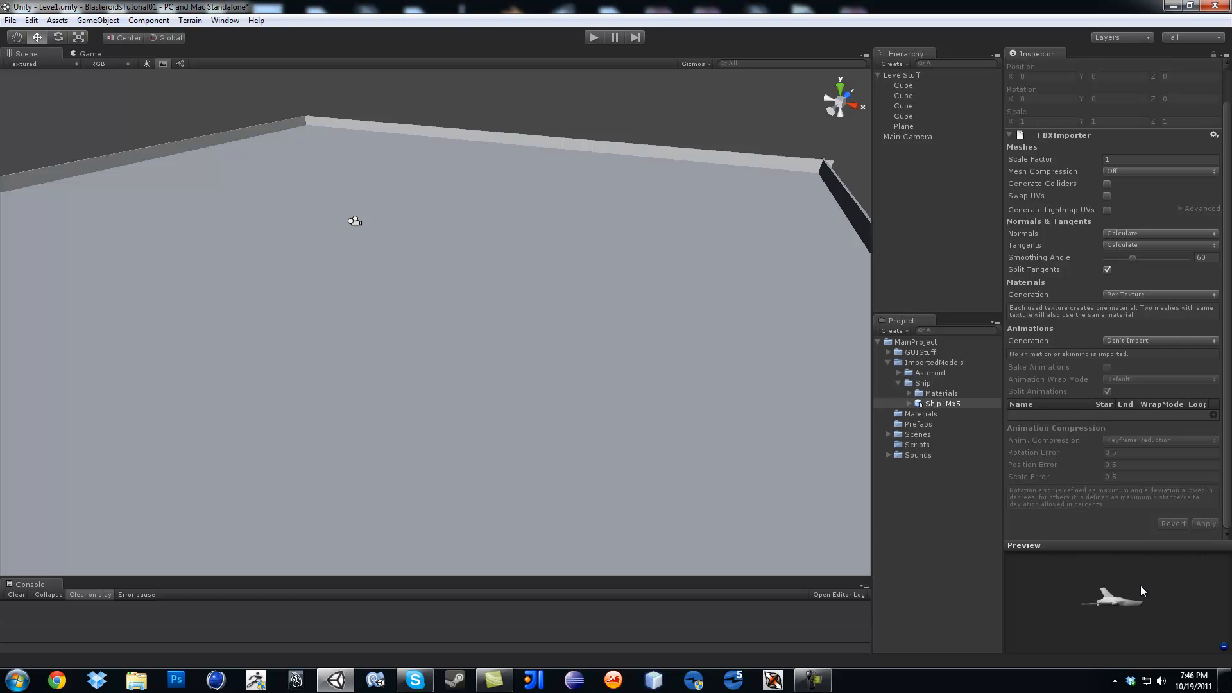
left_click(898, 372)
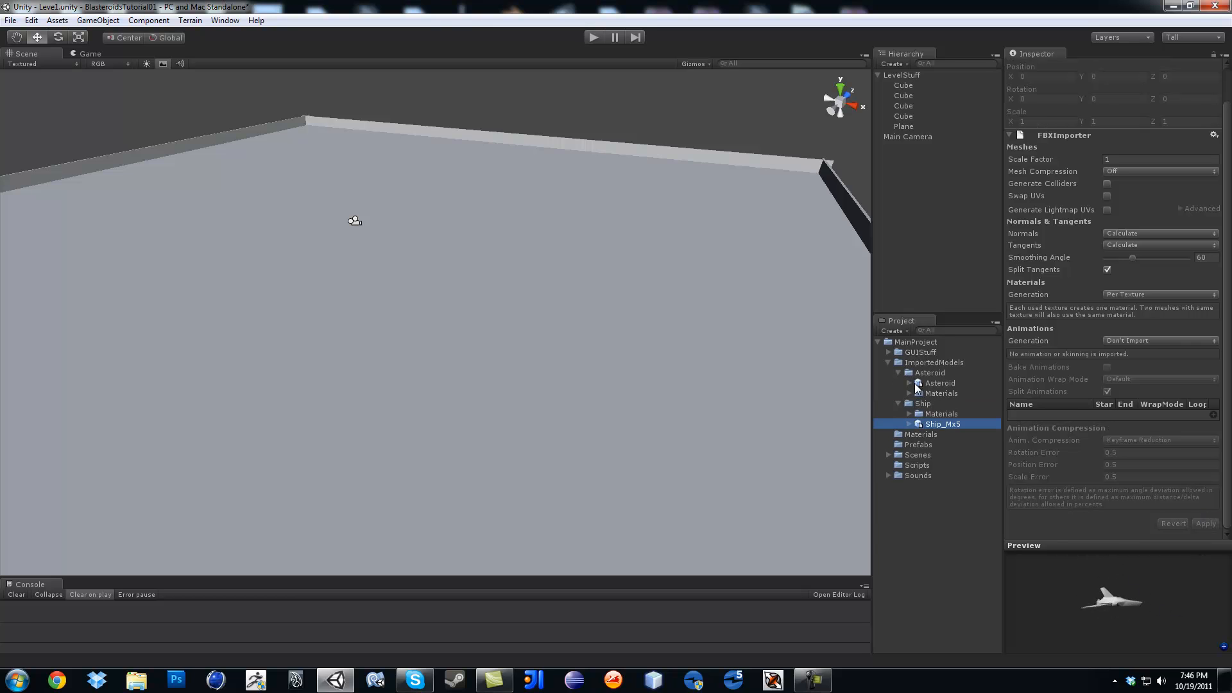
Step: Select the Asteroid model and set its Normals to Calculate
left_click(939, 383)
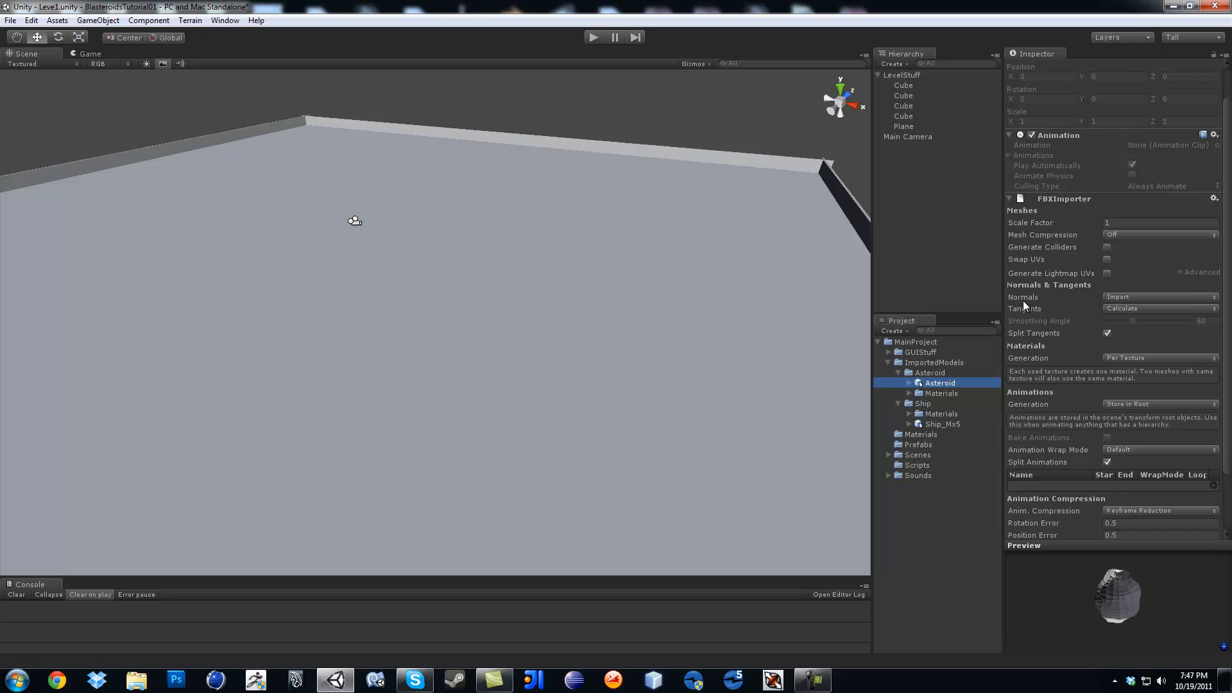
left_click(1159, 297)
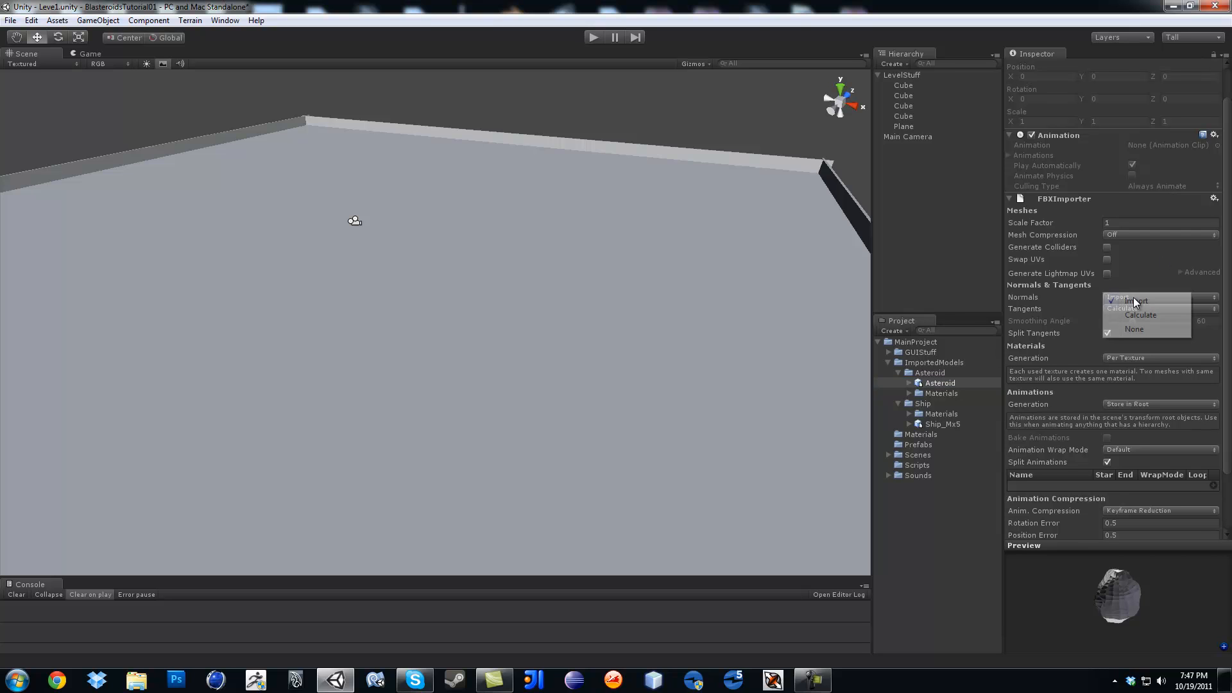
left_click(1139, 315)
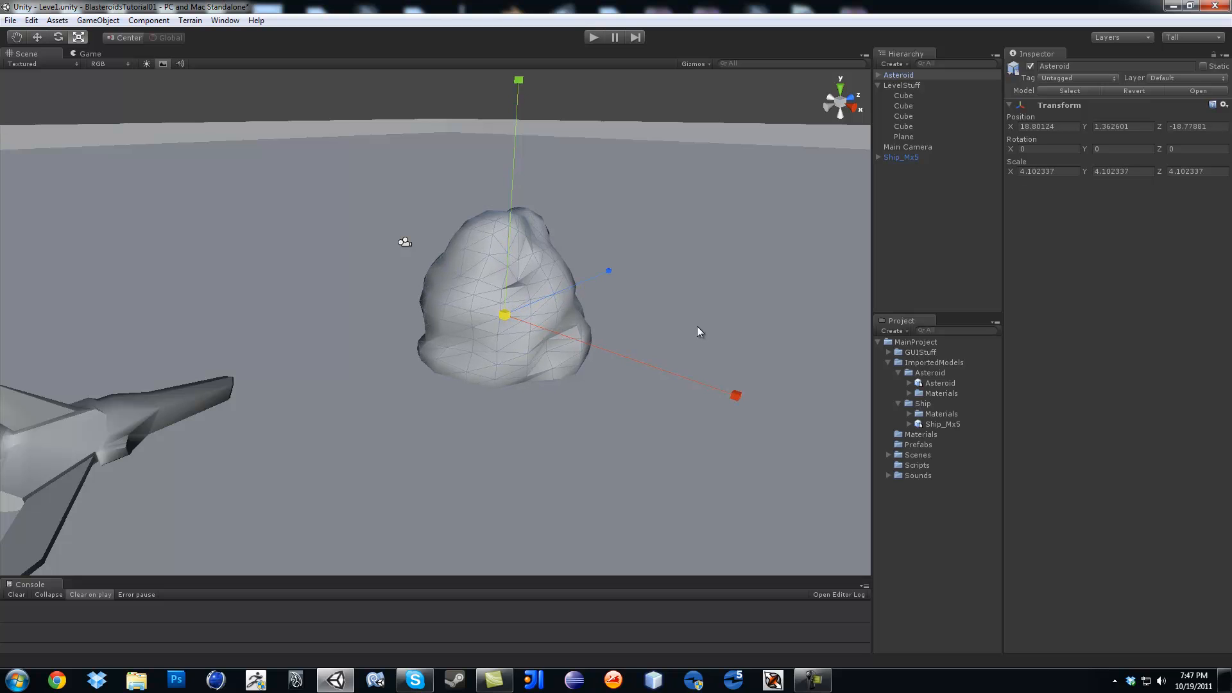
Step: Place Ship_Mx5 and Asteroid in the scene, importing the Asteroid with scale factor 3 and no animations
left_click(36, 37)
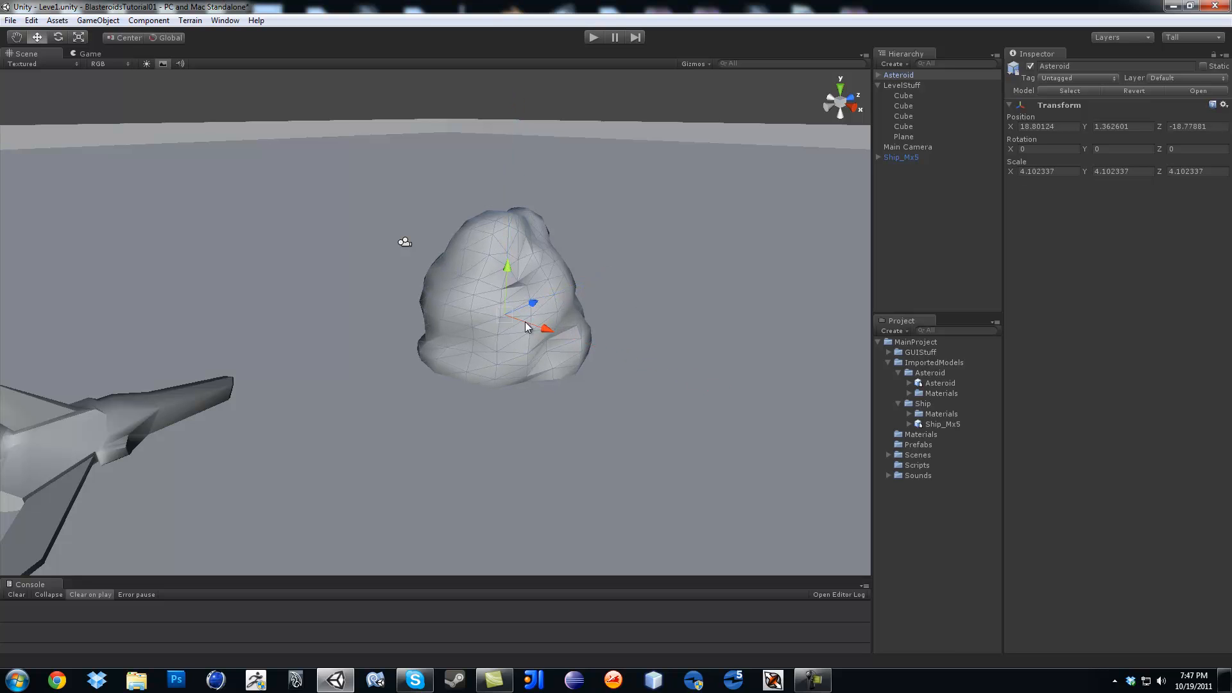
left_click(898, 75)
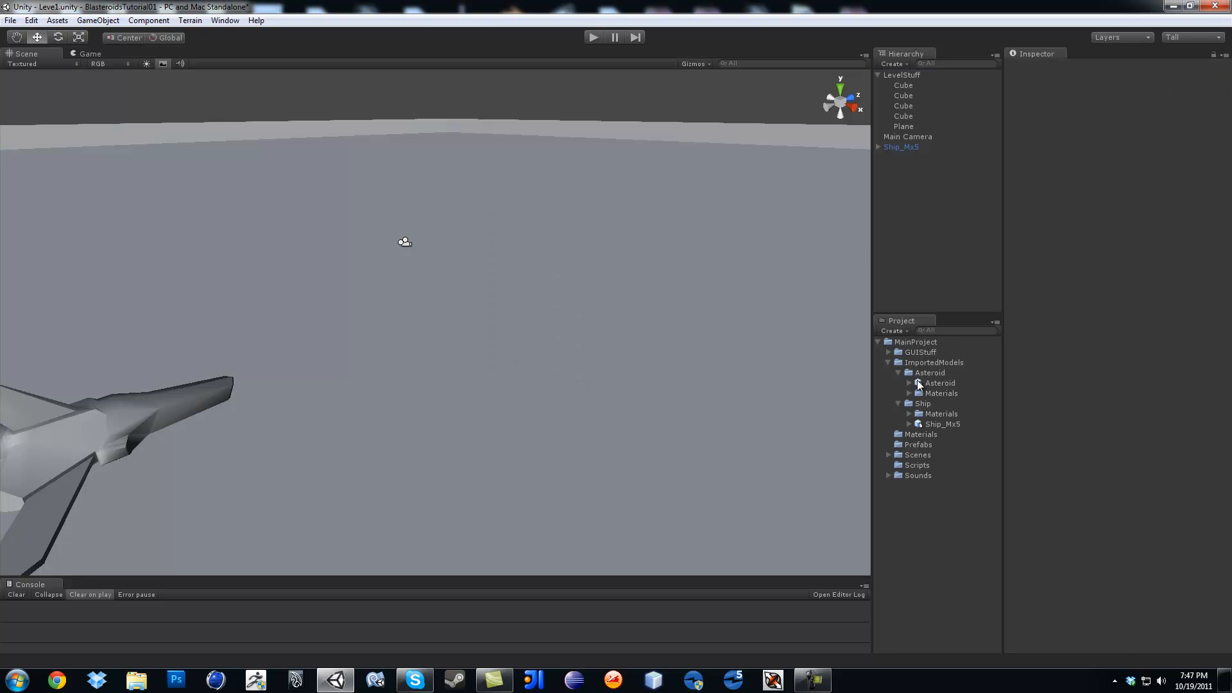
left_click(939, 382)
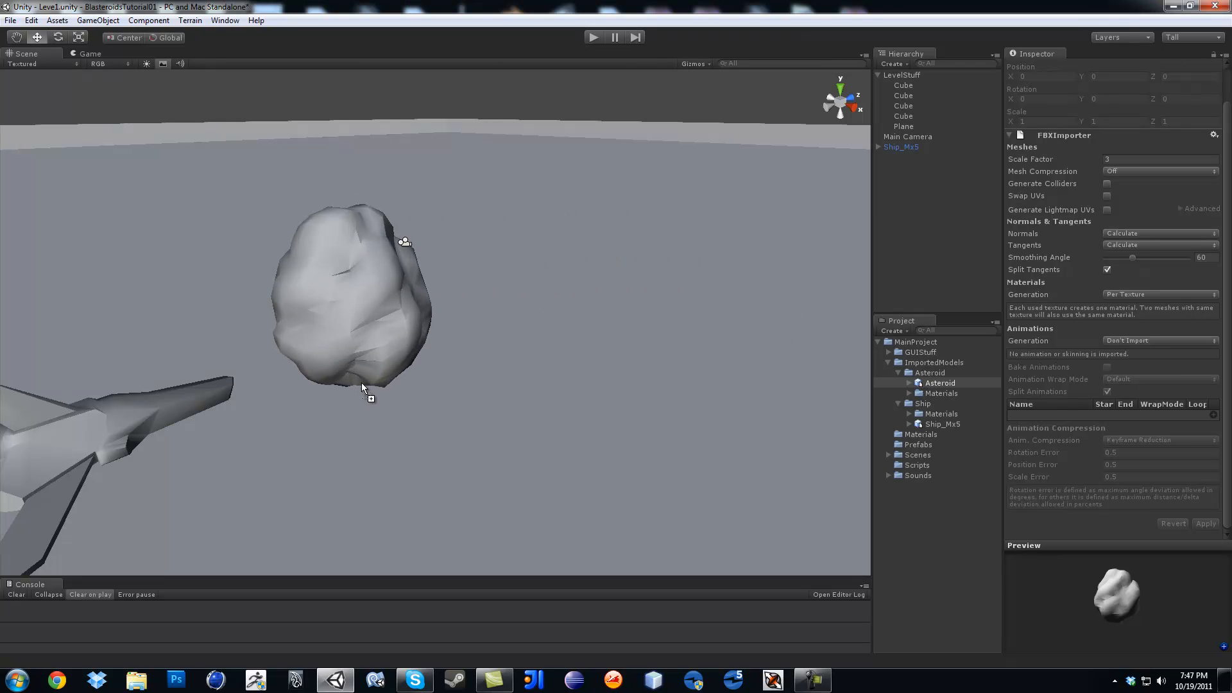
left_click(898, 74)
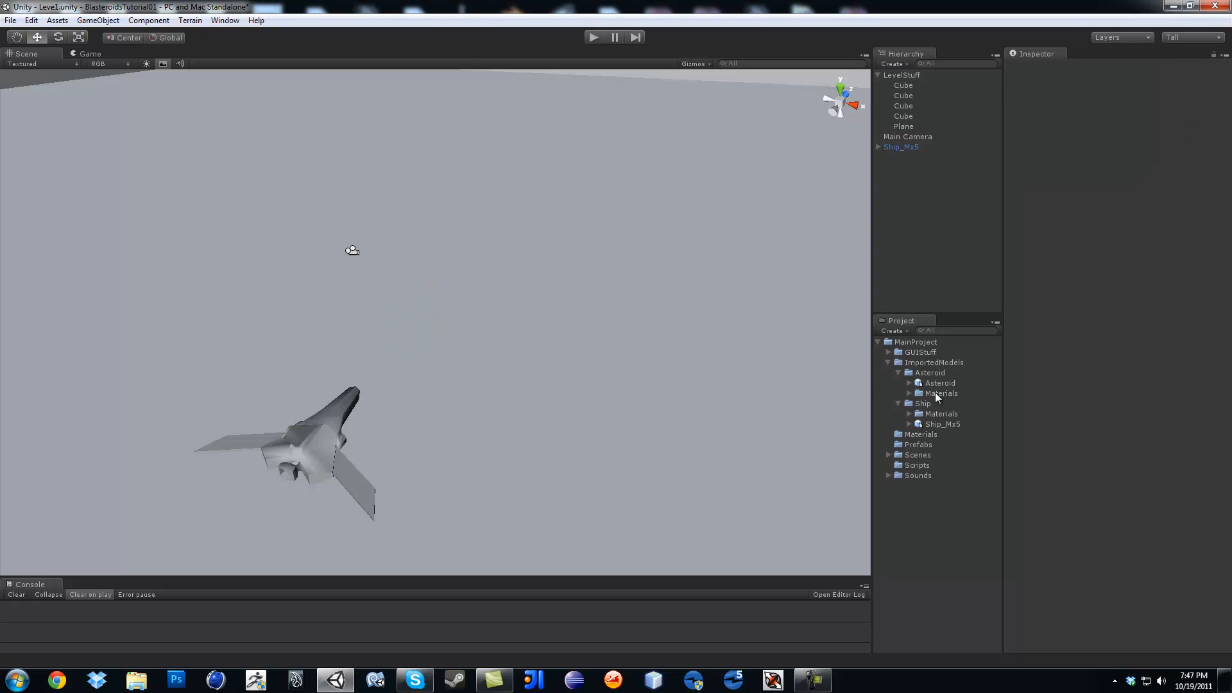
left_click(939, 383)
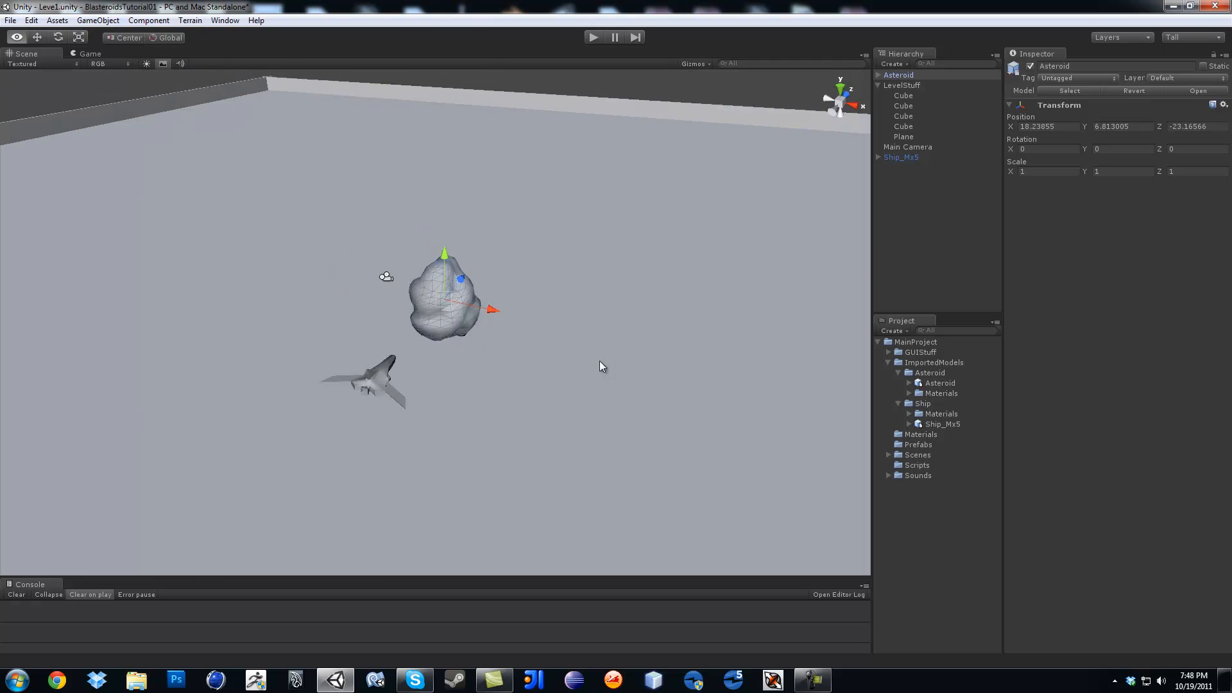
left_click(903, 136)
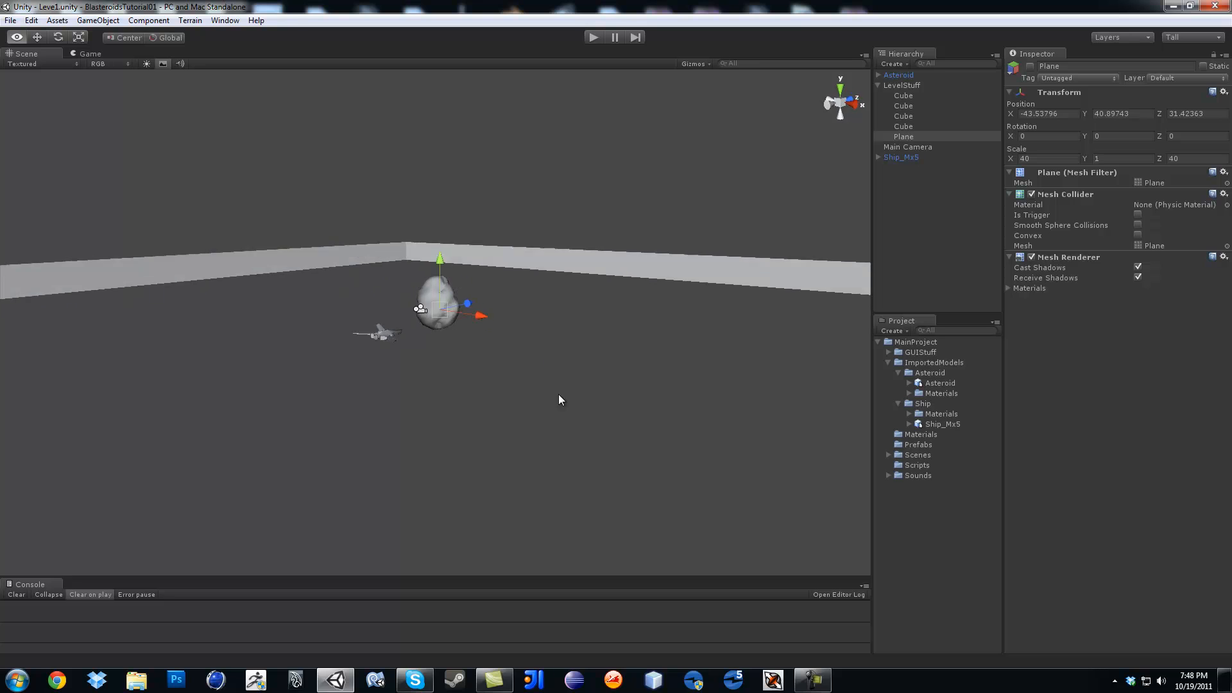
Step: Uncheck the Plane's Mesh Renderer so the floor is no longer drawn
left_click(901, 157)
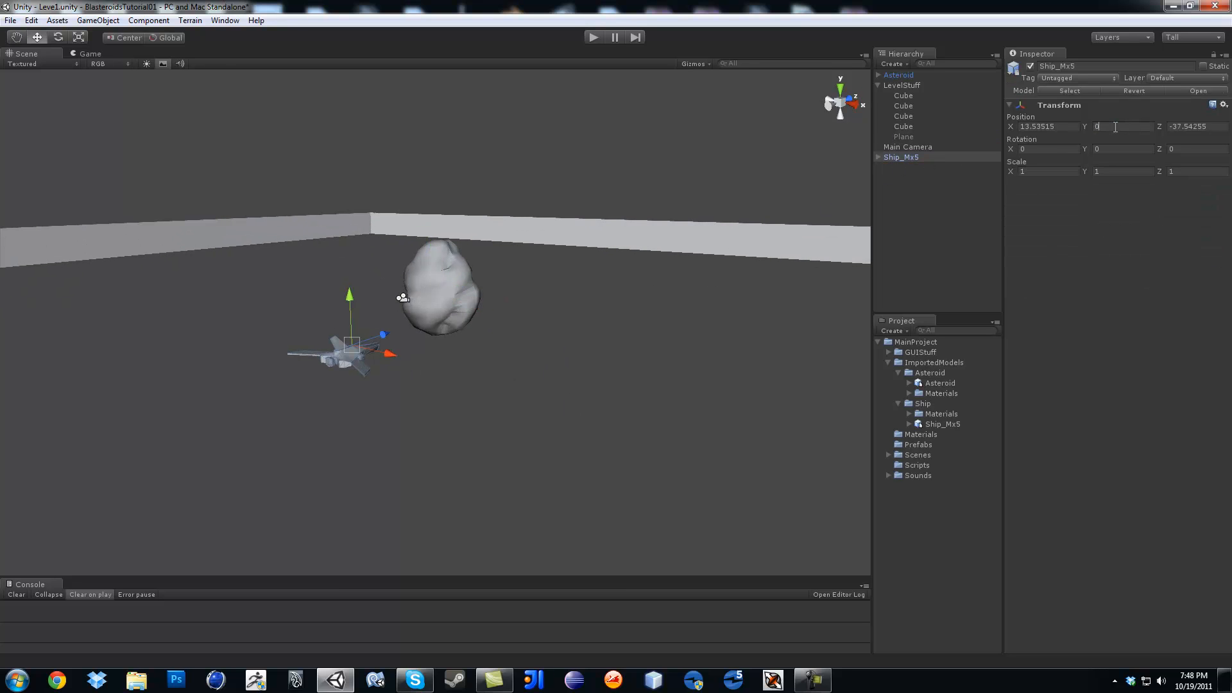
Step: Set Ship_Mx5's Transform Position Y to 0, level with the Asteroid
left_click(899, 75)
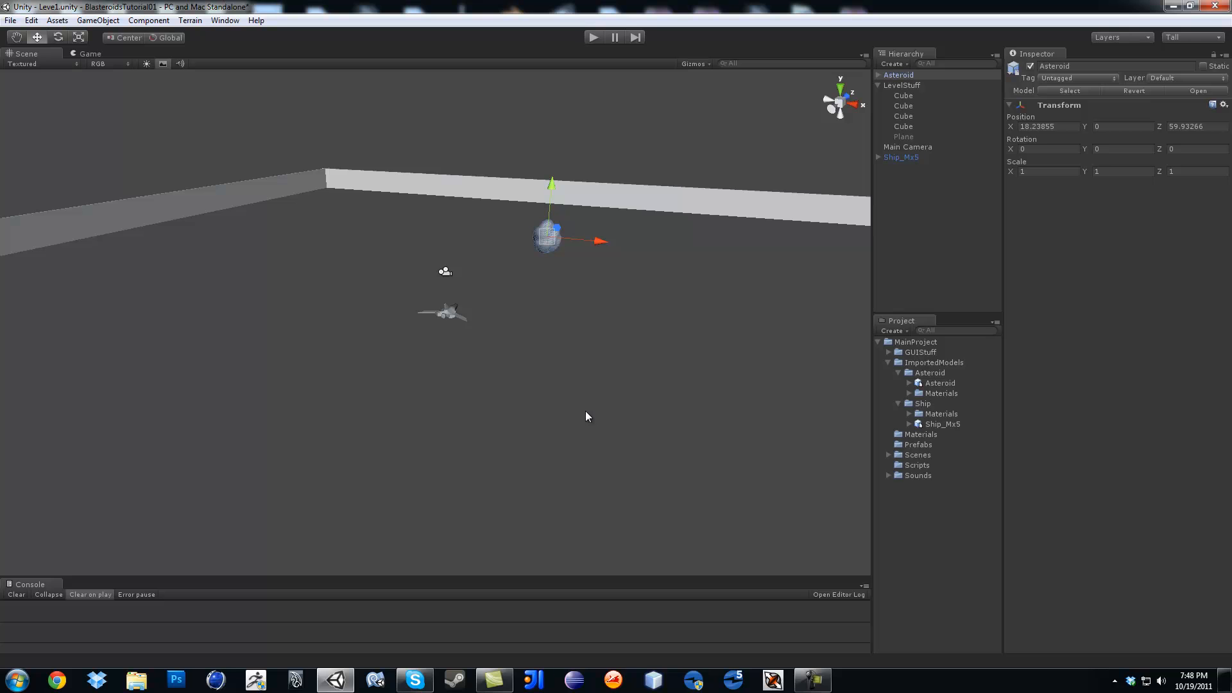
mouse_move(475, 303)
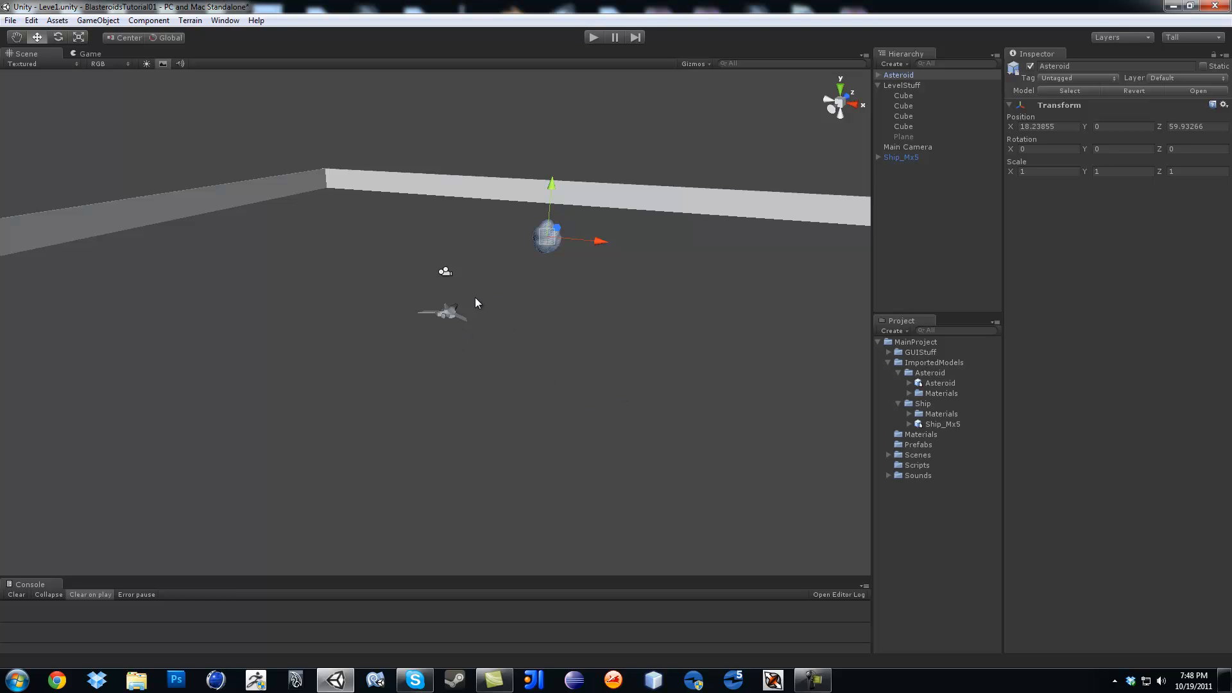